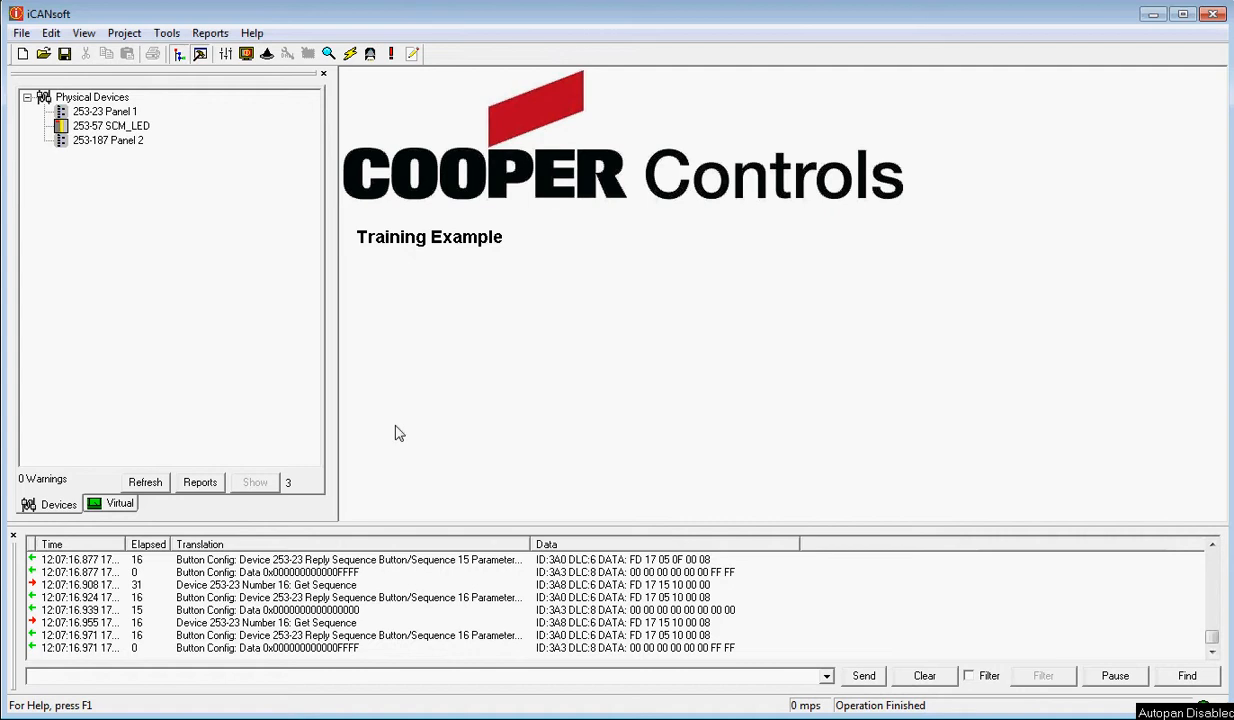
pyautogui.moveTo(337, 100)
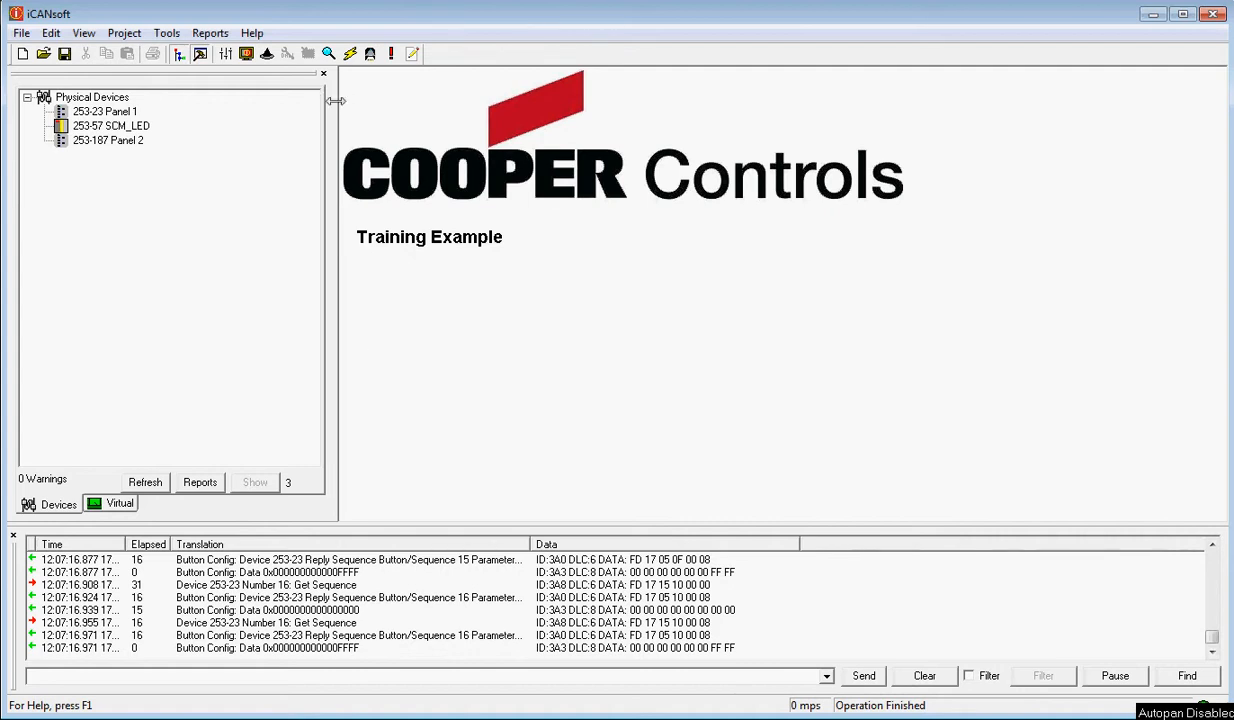
pyautogui.moveTo(200, 276)
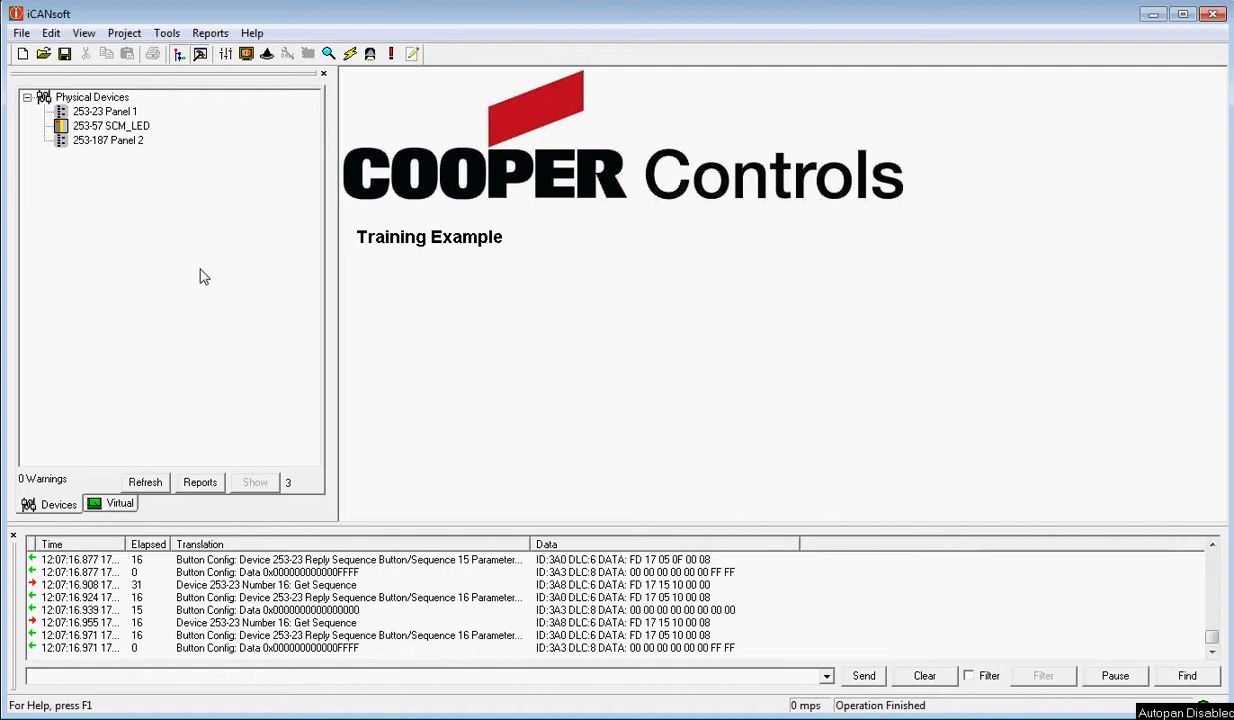
pyautogui.moveTo(117, 442)
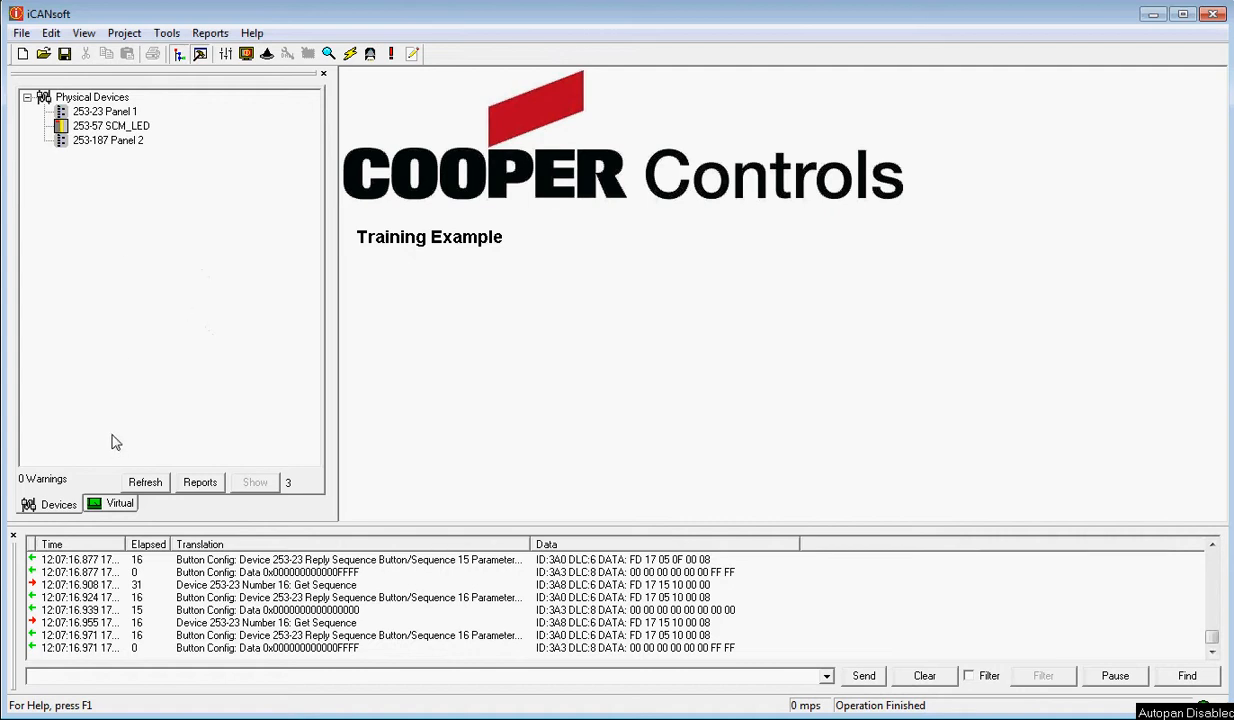
pyautogui.moveTo(122, 513)
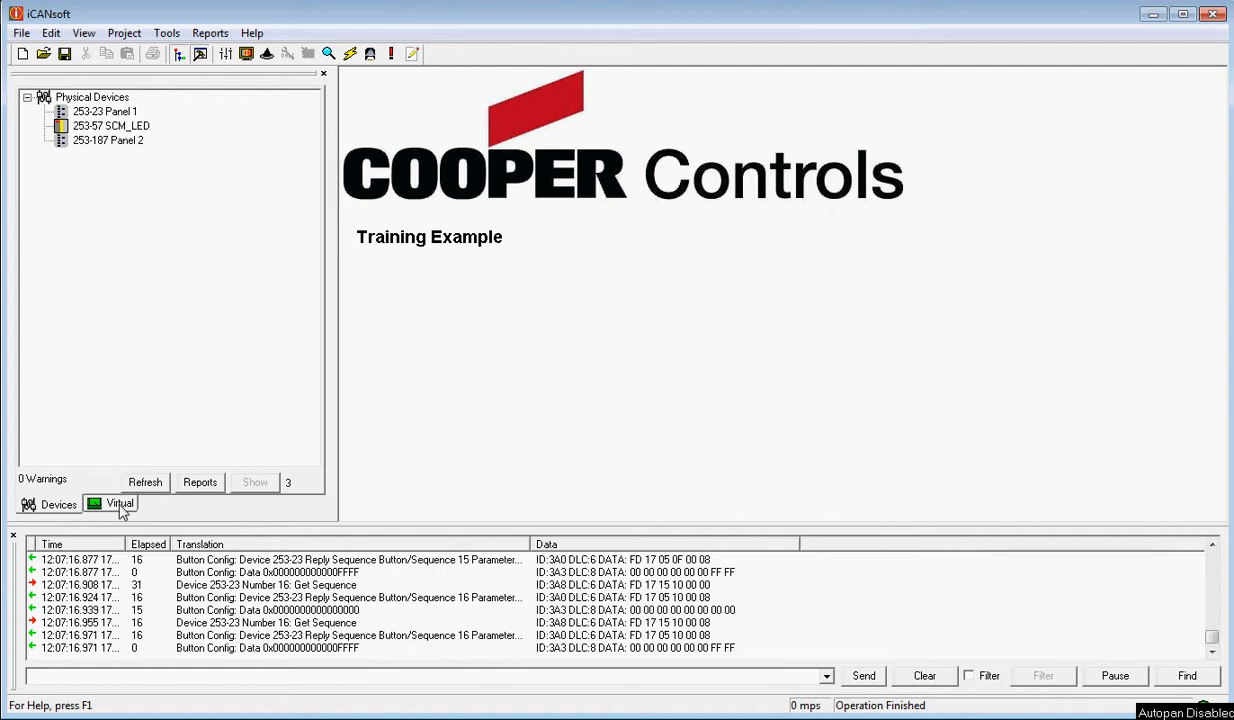
# - Expand 1 - Area 1 in the Virtual tree to show Scenes 1–6 and its four channels
pyautogui.click(119, 504)
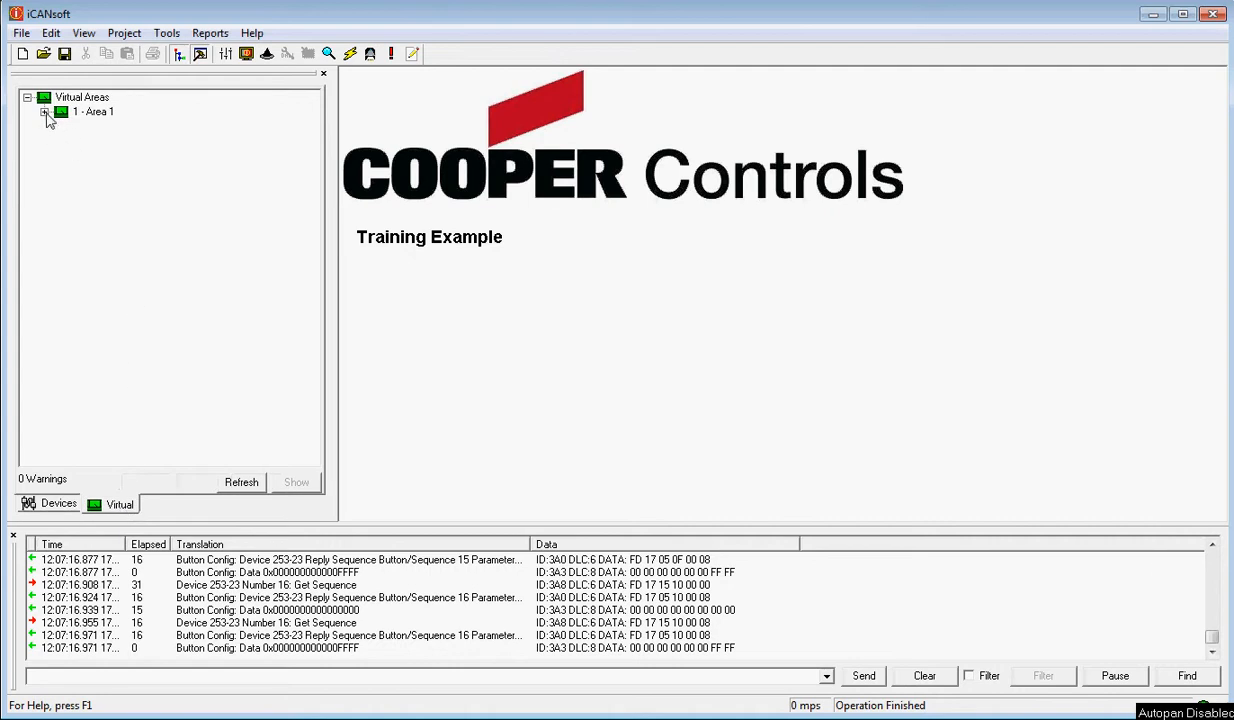
pyautogui.click(45, 111)
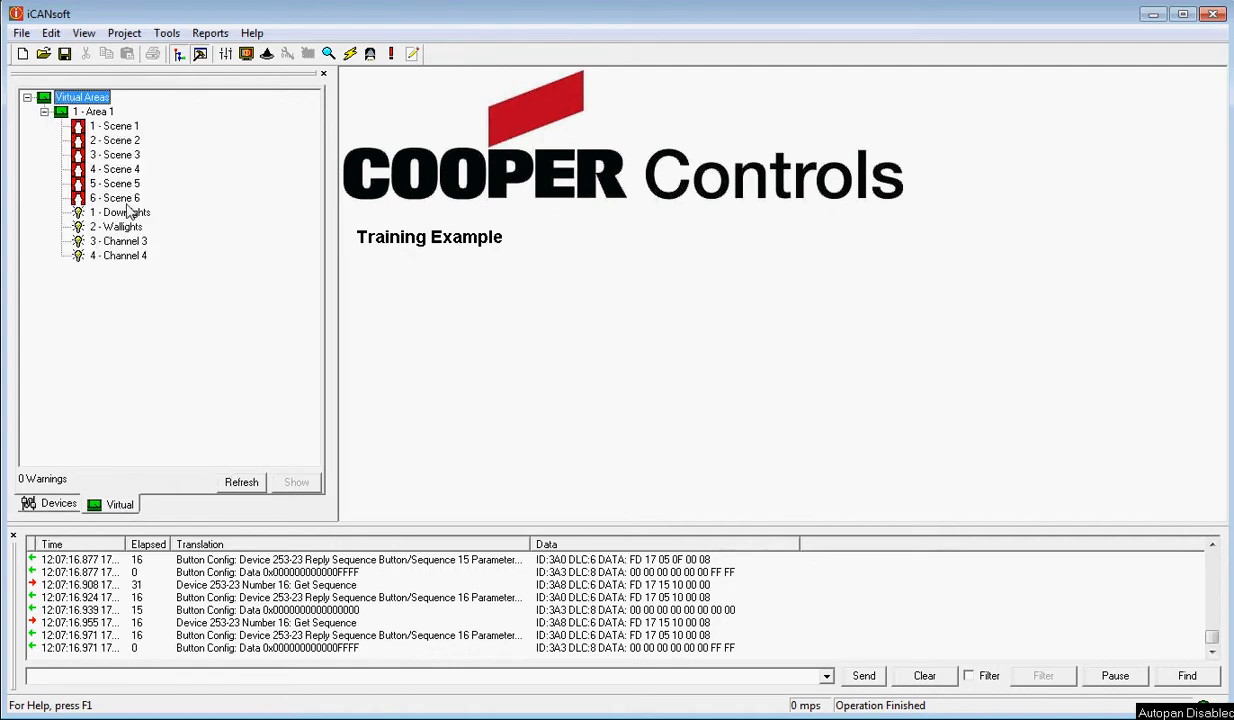
pyautogui.moveTo(158, 248)
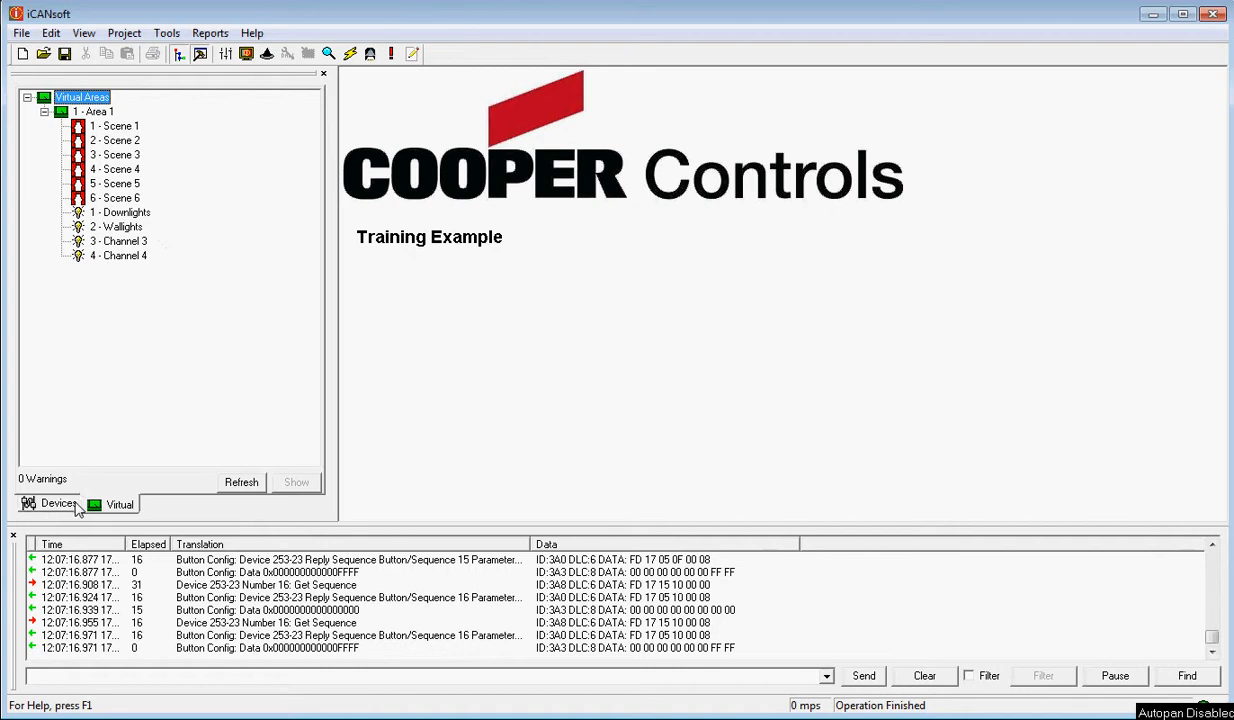
# - Open Panel 2's 253-57 SCM_LED outputs in a maximised window beside the virtual areas tree
pyautogui.click(58, 504)
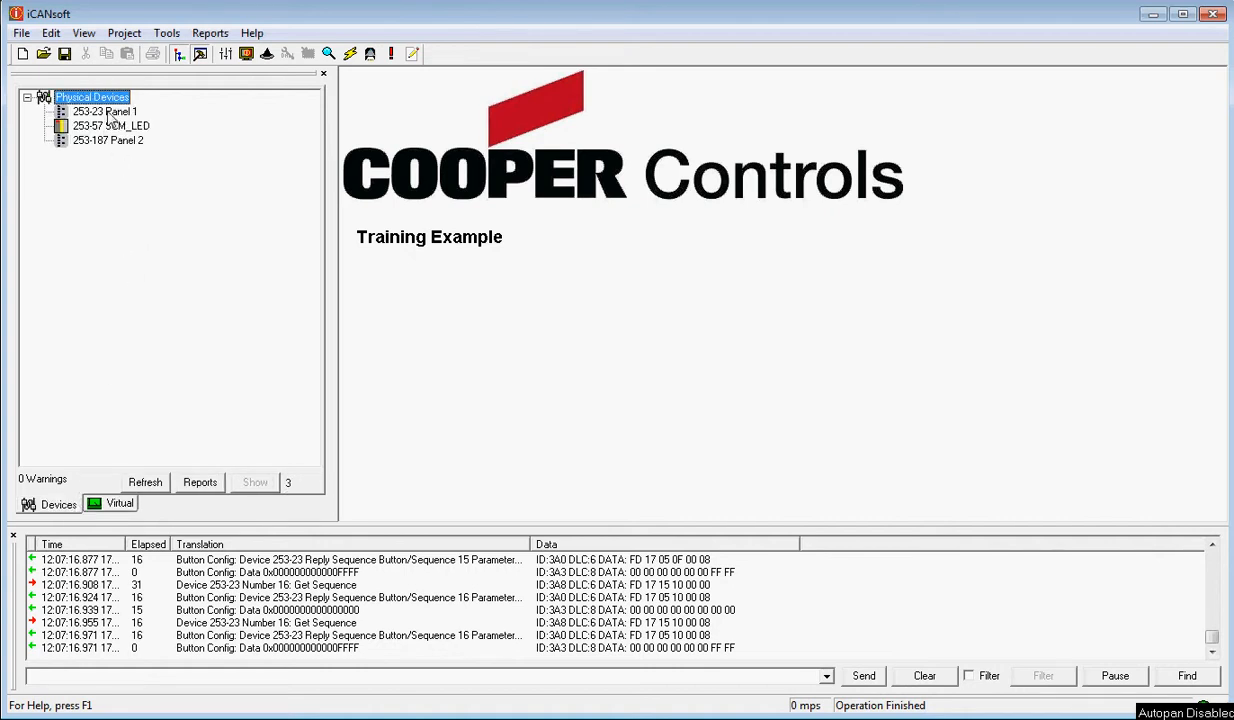
pyautogui.doubleClick(104, 111)
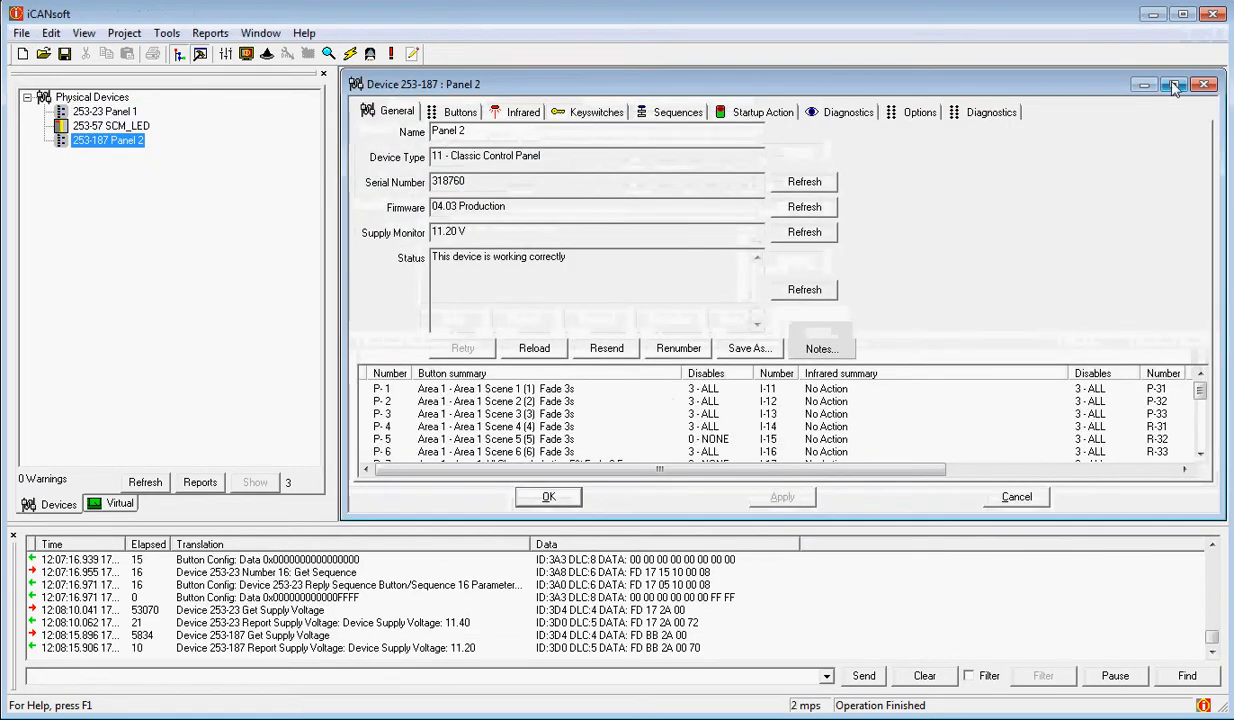
pyautogui.click(1174, 84)
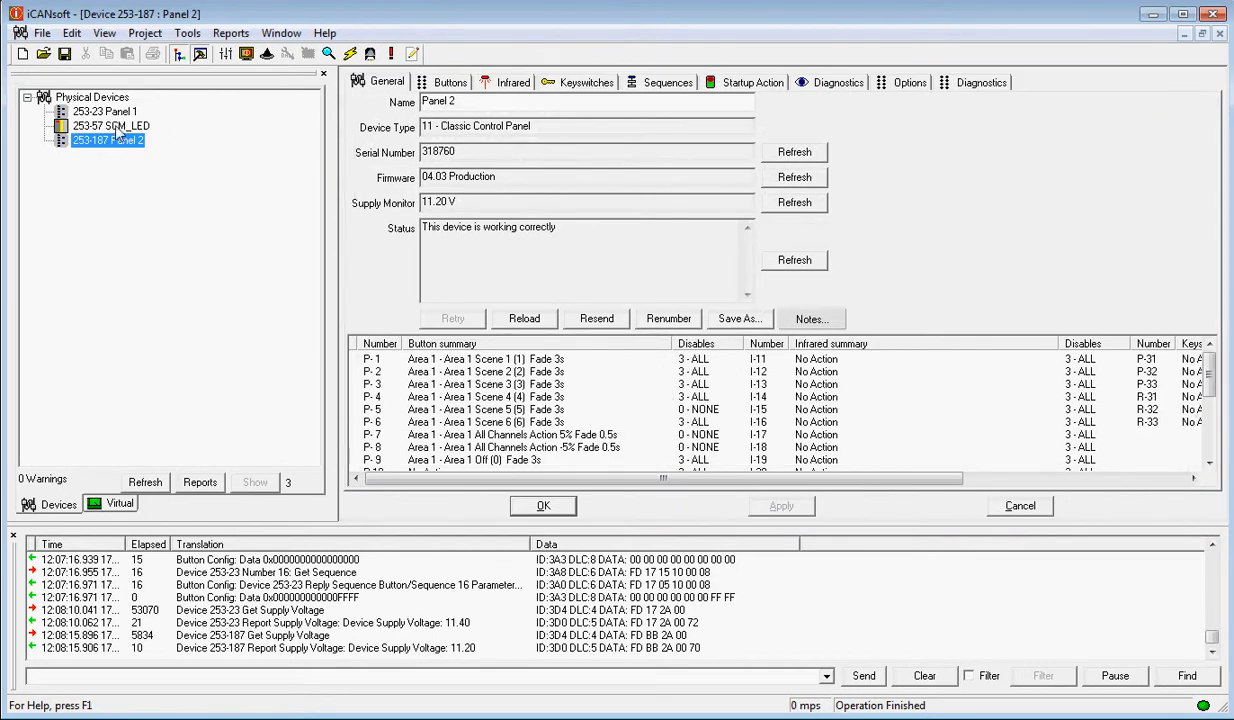
pyautogui.click(110, 125)
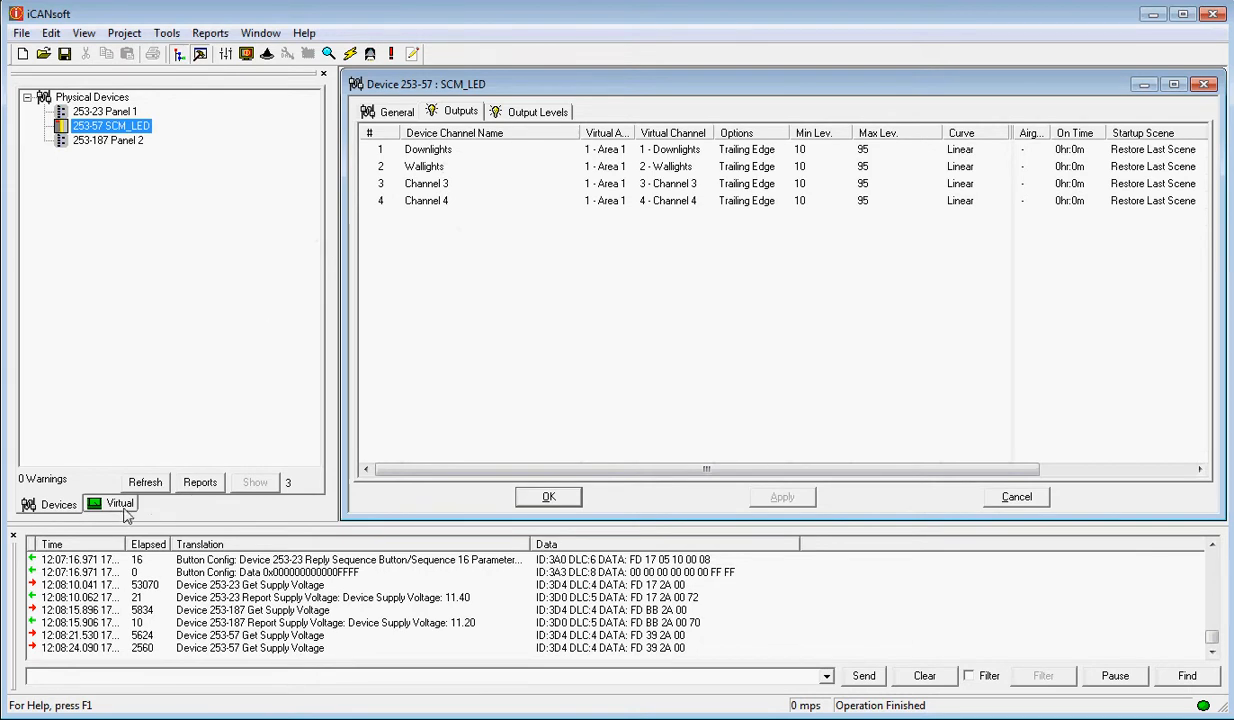
pyautogui.click(119, 503)
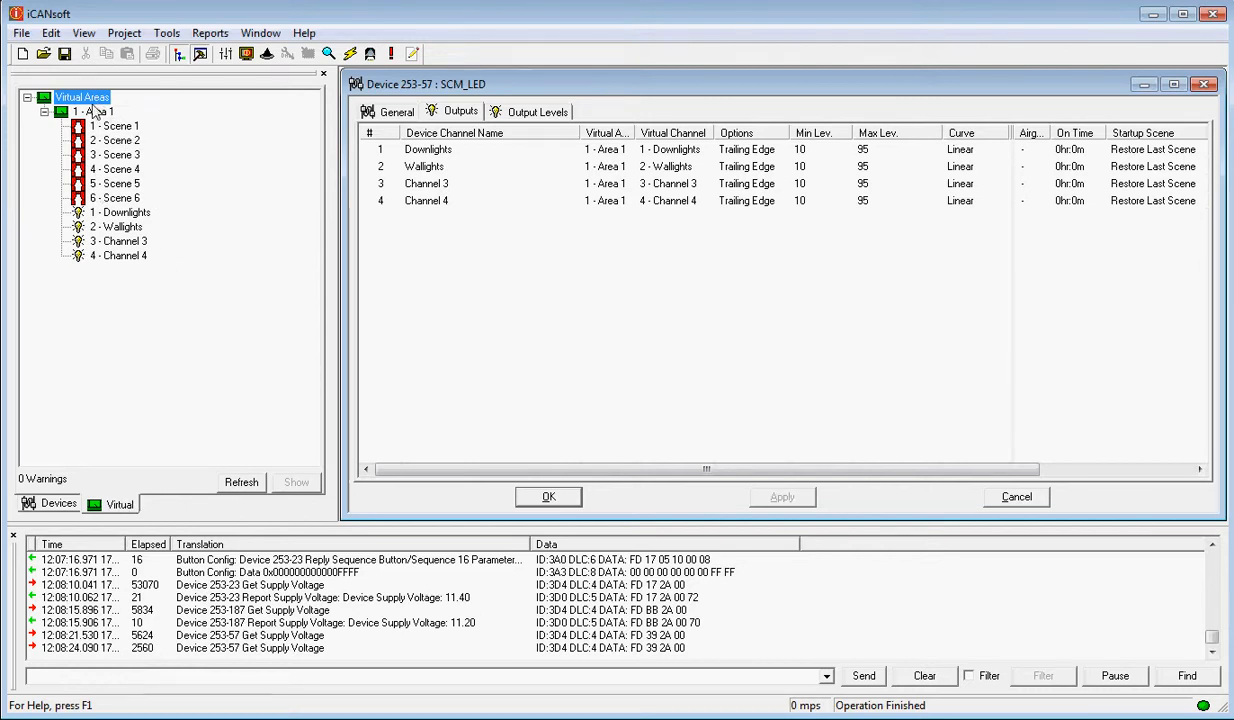
# - Add virtual area number 11, 'Meeting Room 1', with multiple channels created
pyautogui.rightClick(90, 110)
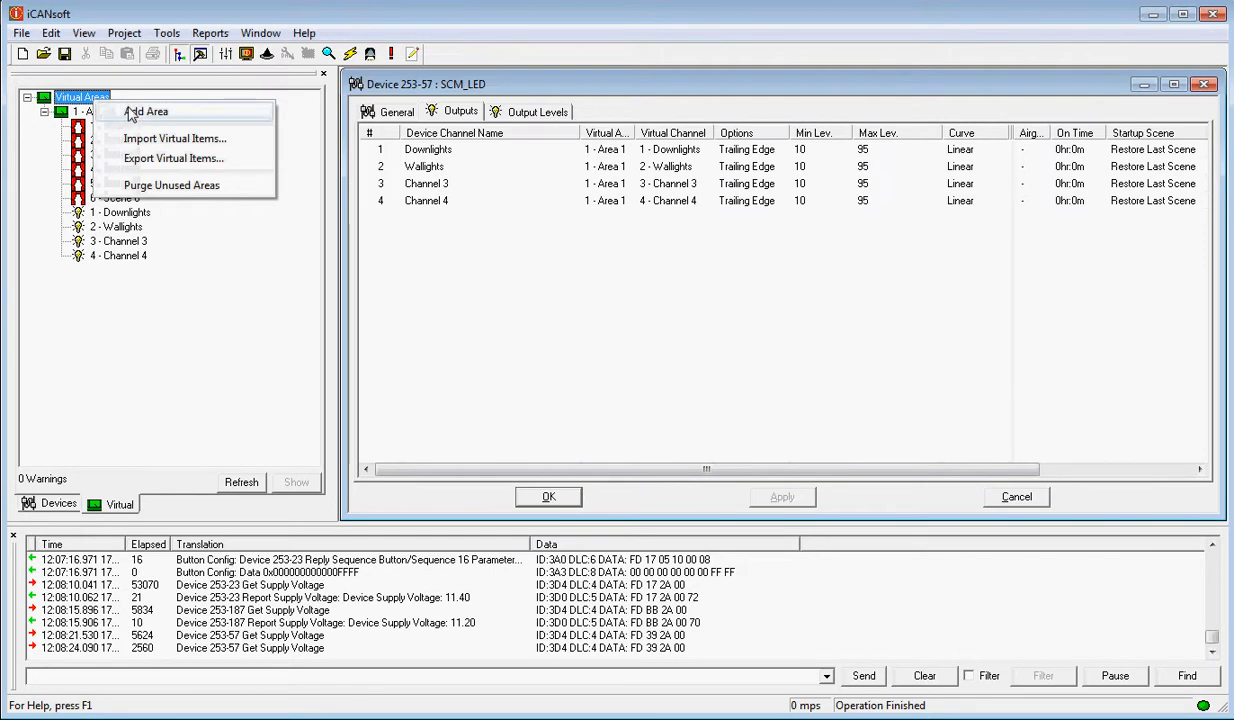
pyautogui.click(150, 111)
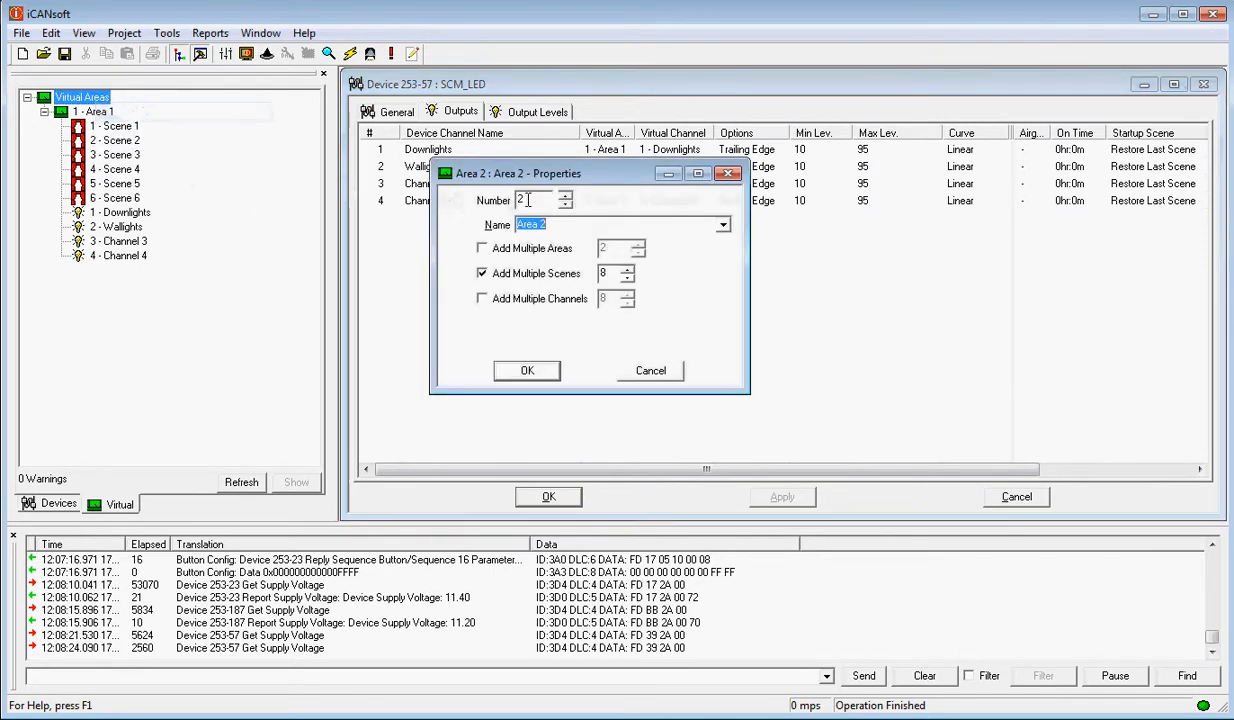
pyautogui.write('11')
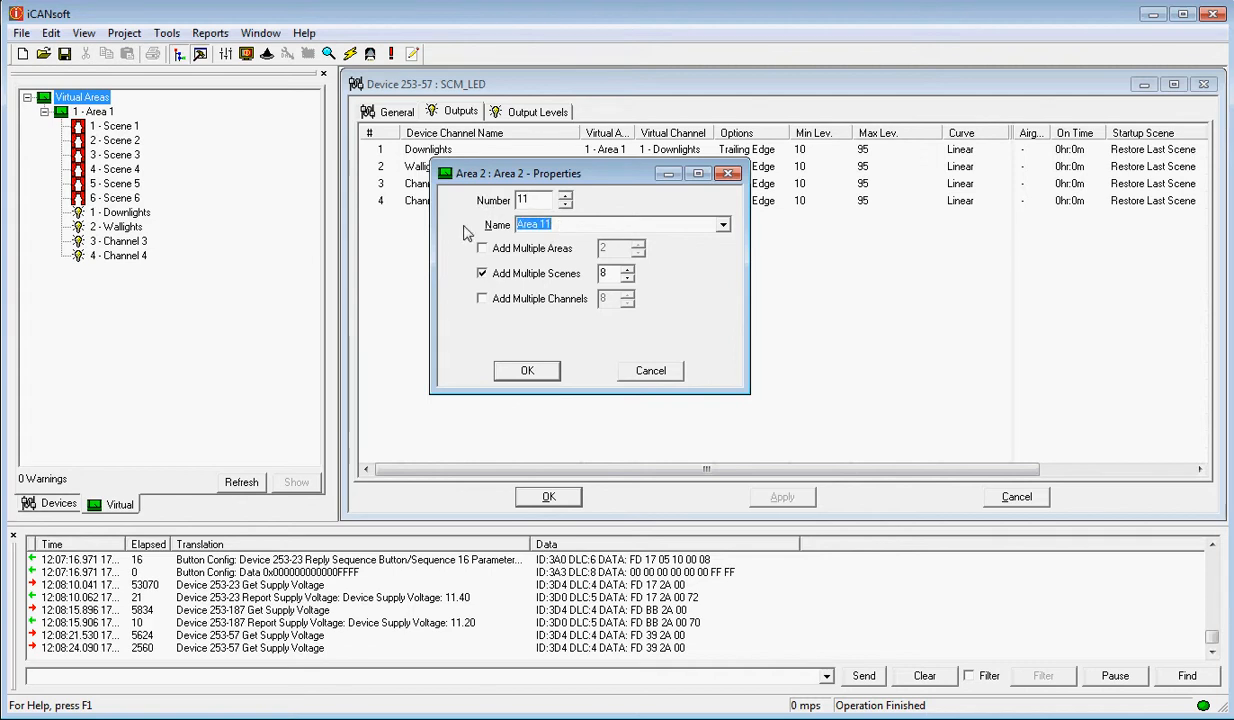
pyautogui.write('Meeting')
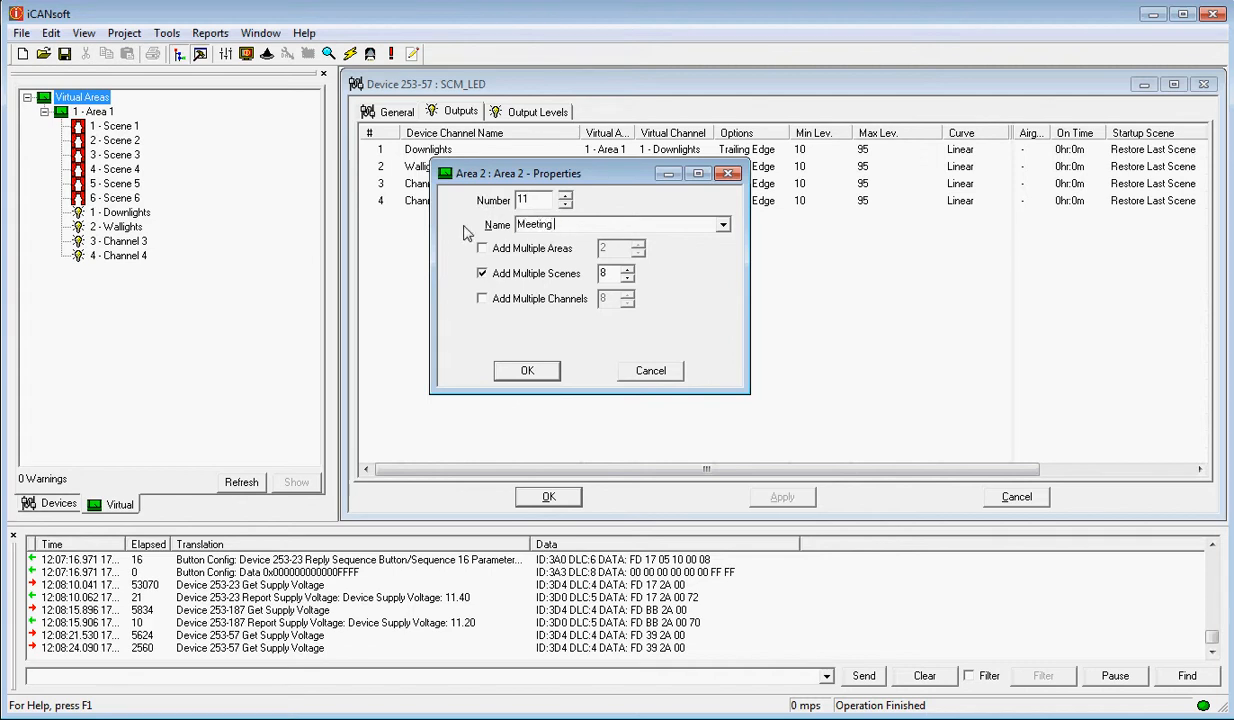
pyautogui.write('Room 1')
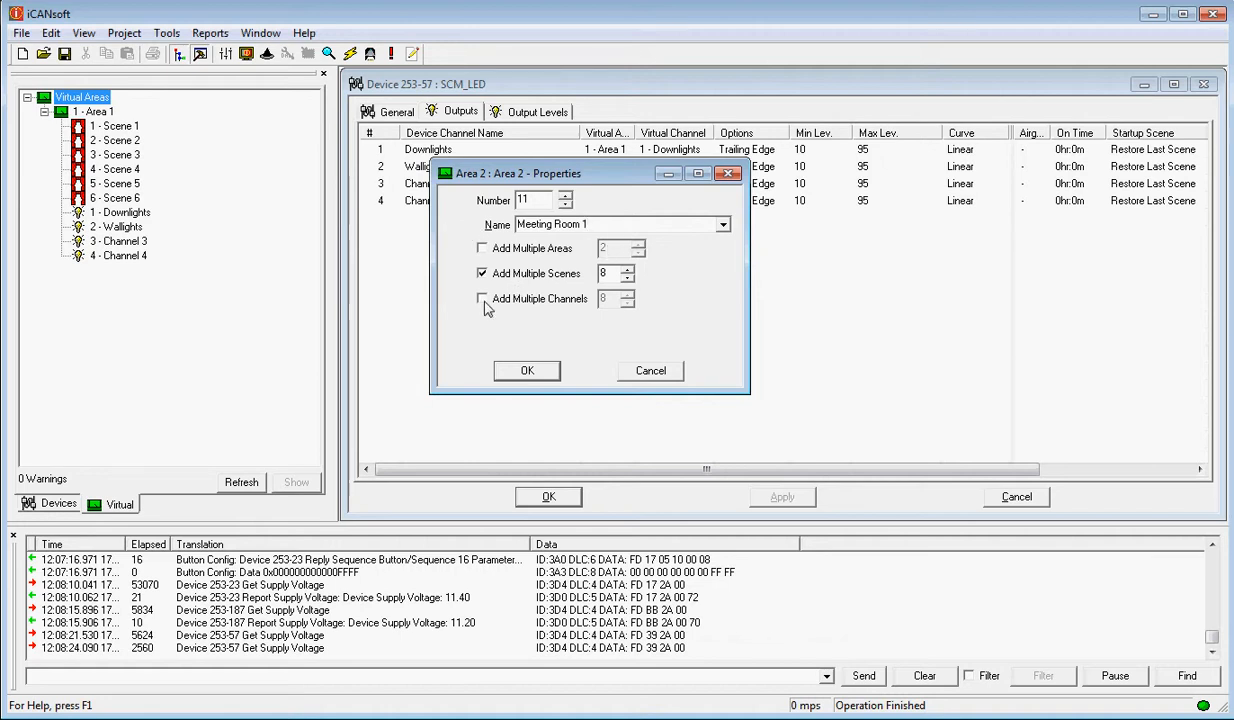
pyautogui.click(482, 298)
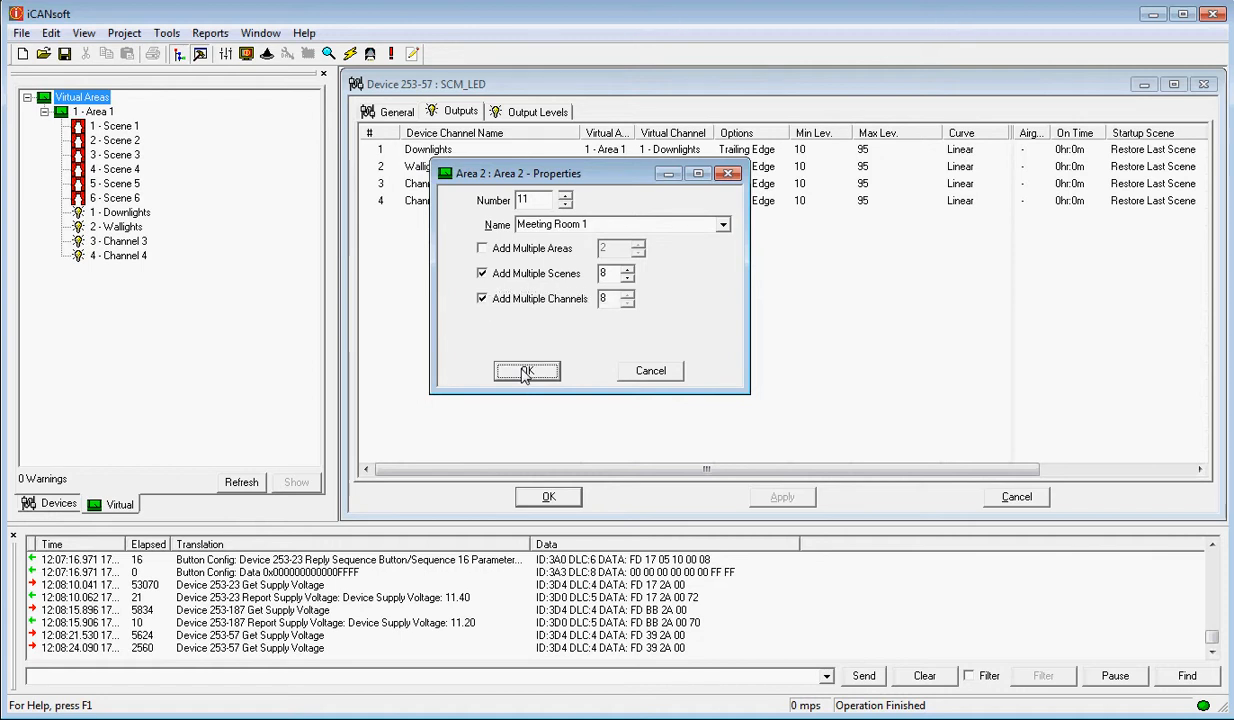
pyautogui.click(527, 371)
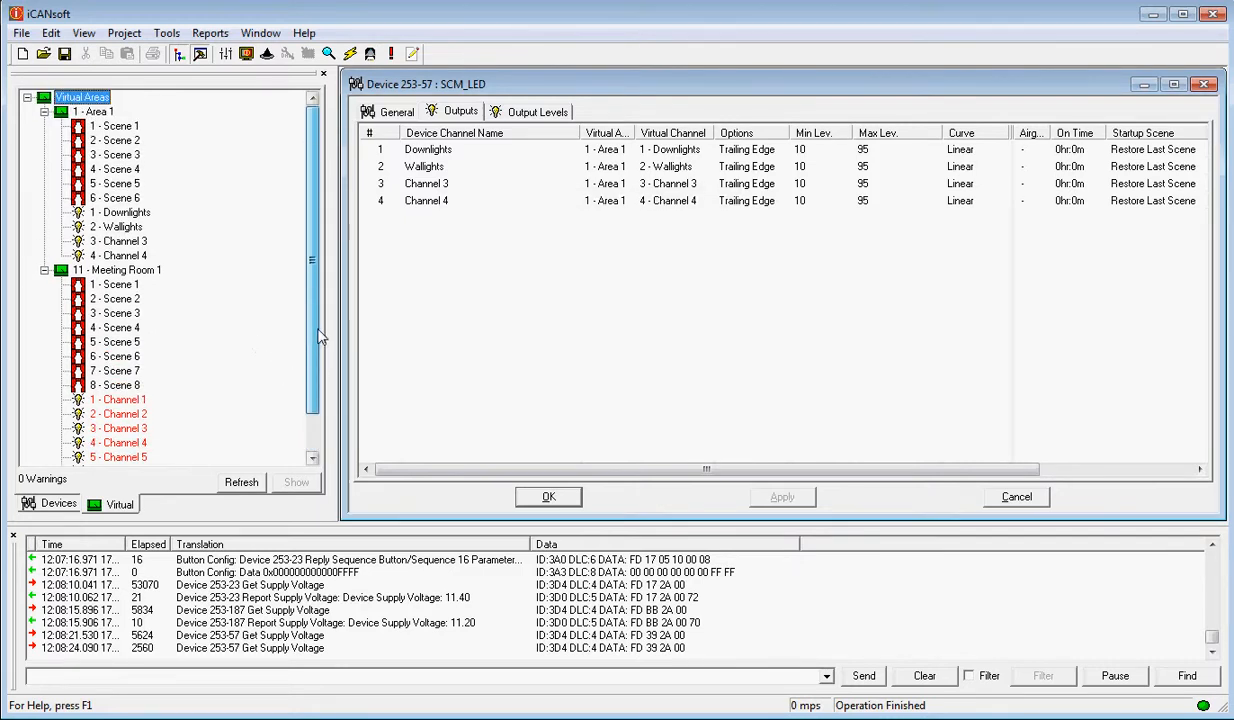
# - Add virtual area 22, 'Meeting Room 2', with multiple channels created
pyautogui.rightClick(82, 96)
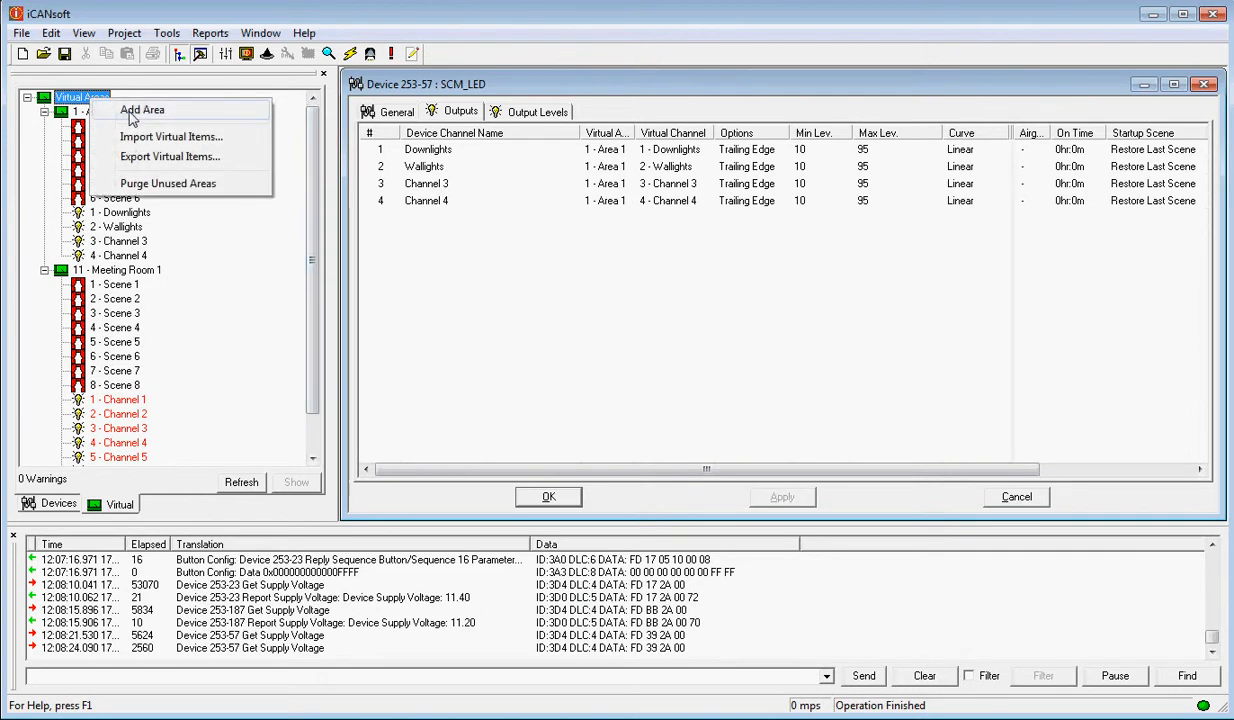
pyautogui.click(141, 109)
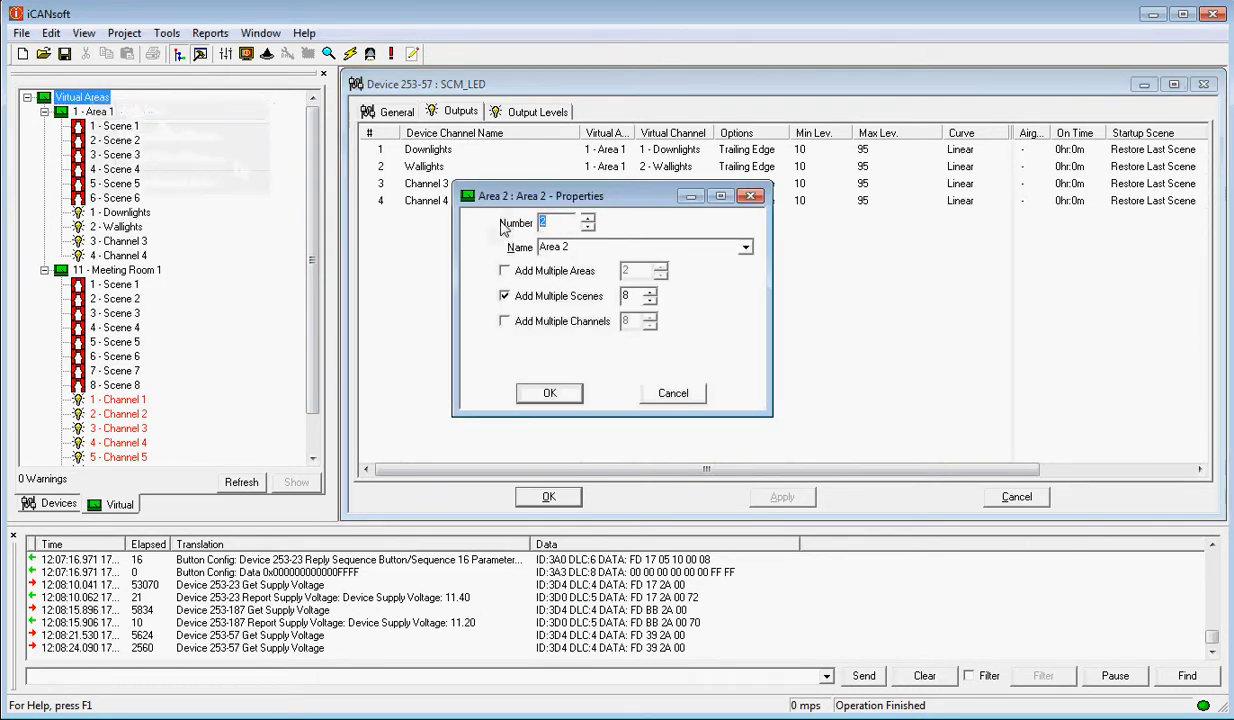
pyautogui.write('2')
pyautogui.click(645, 247)
pyautogui.write('Meeting Roo')
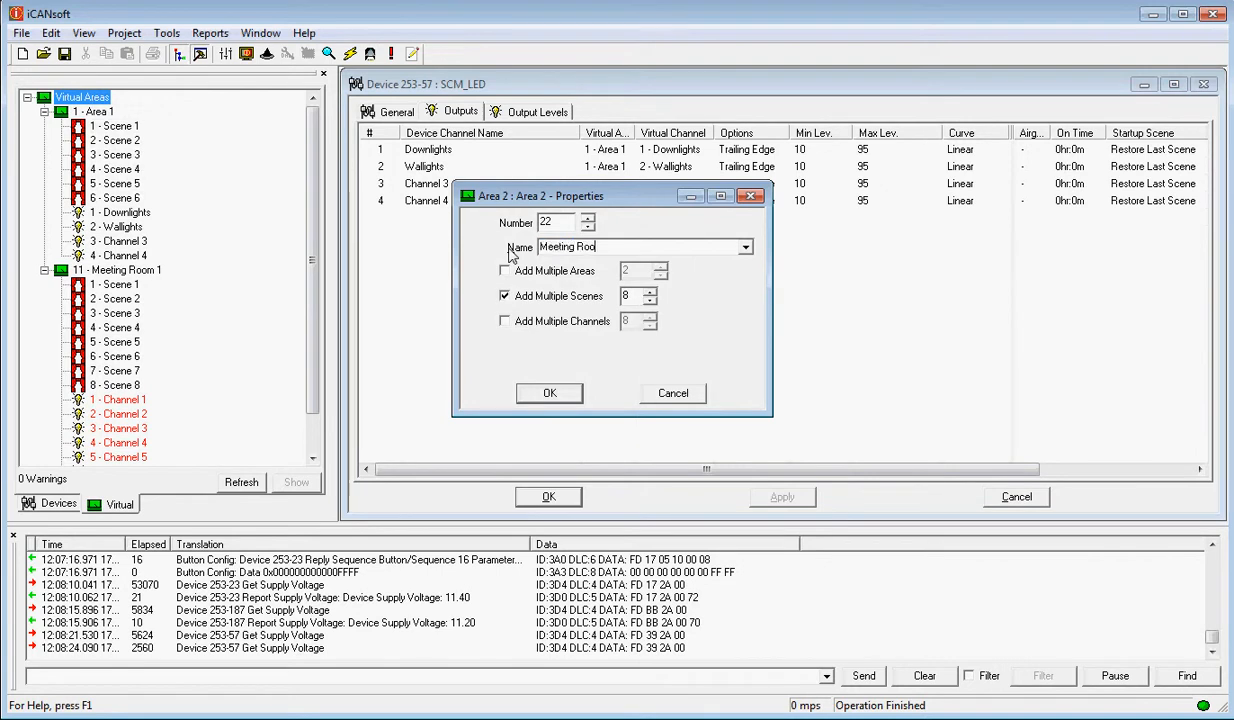
pyautogui.click(505, 321)
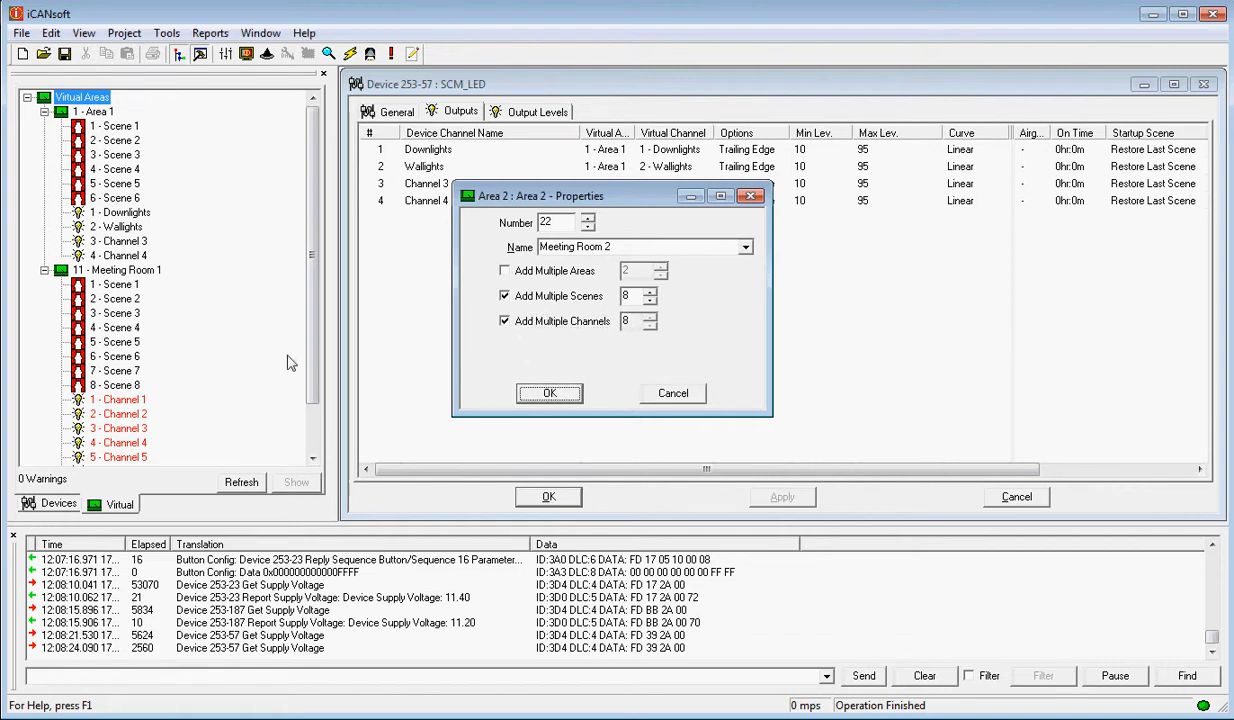
pyautogui.click(549, 393)
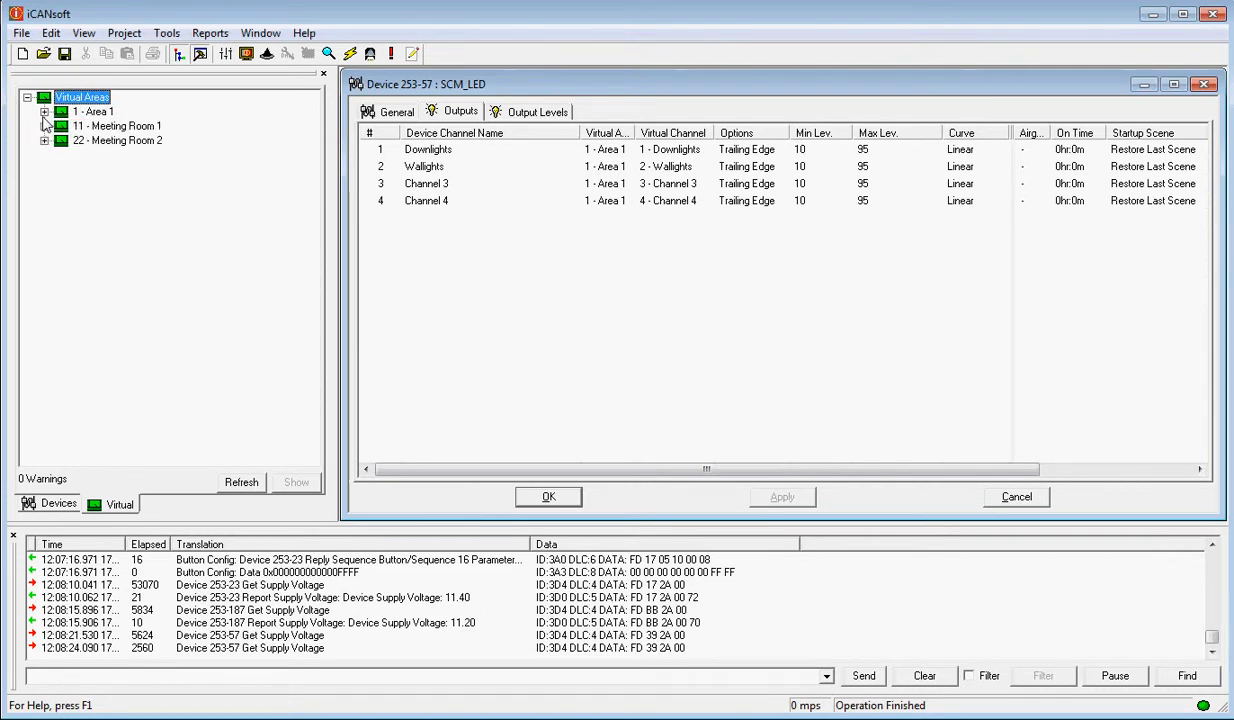
pyautogui.moveTo(169, 399)
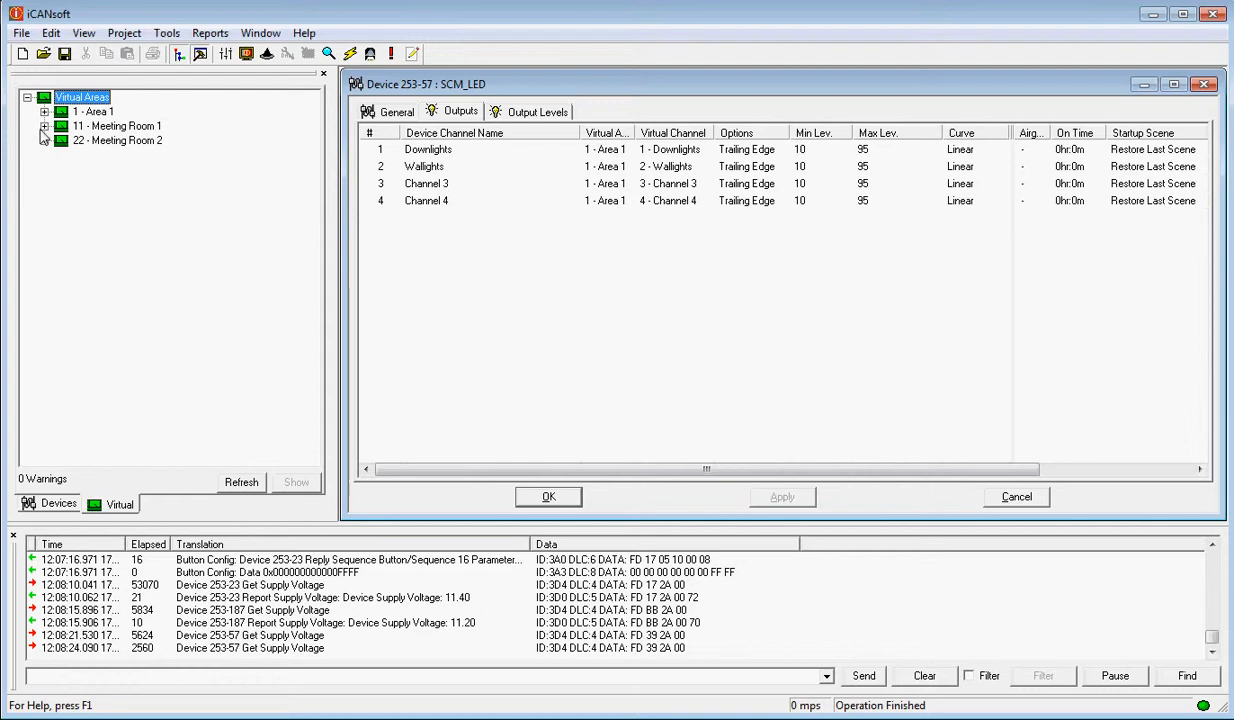
# - Rename Meeting Room 1's Channel 1 to 'Downlights' and Channel 2 to 'Wallights'
pyautogui.doubleClick(123, 255)
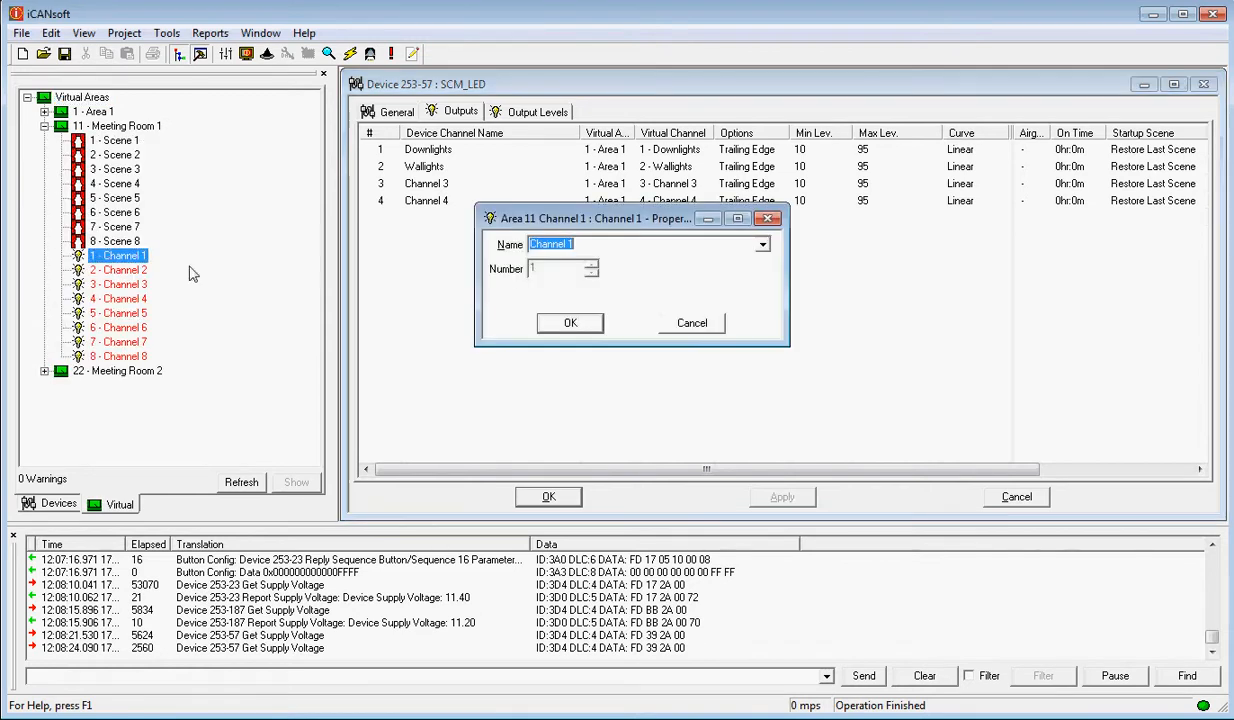
pyautogui.write('Downlights')
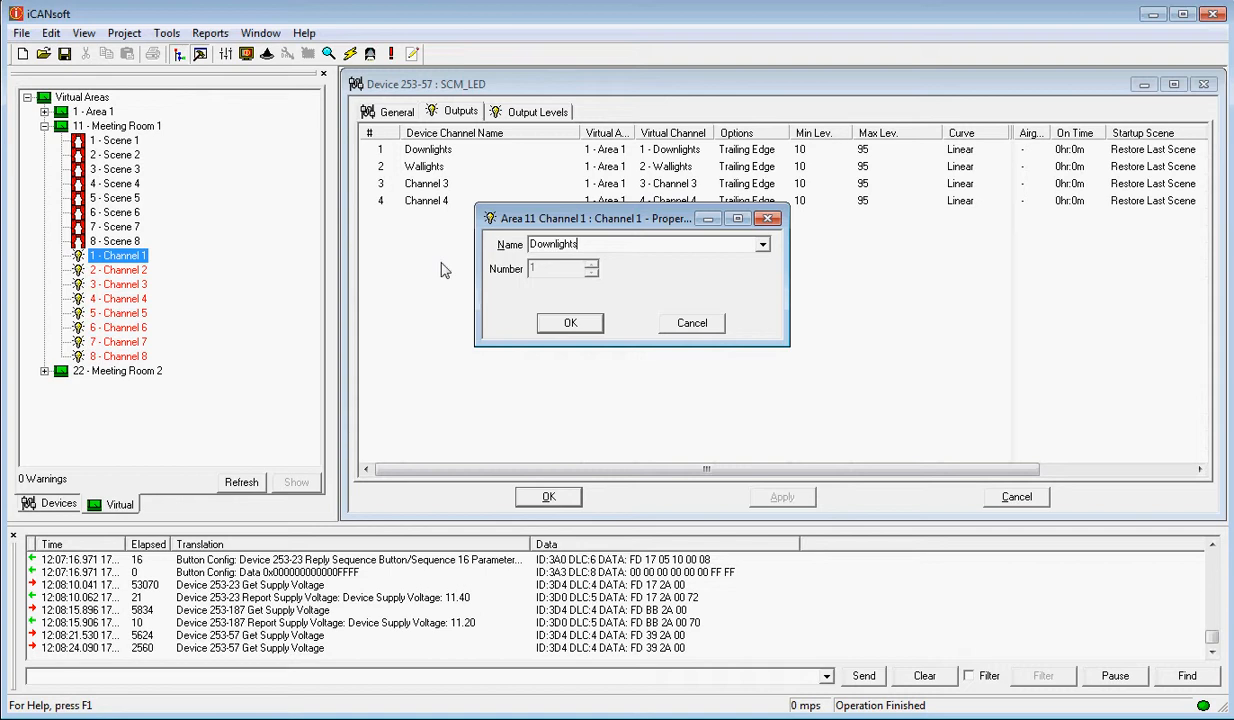
pyautogui.click(569, 322)
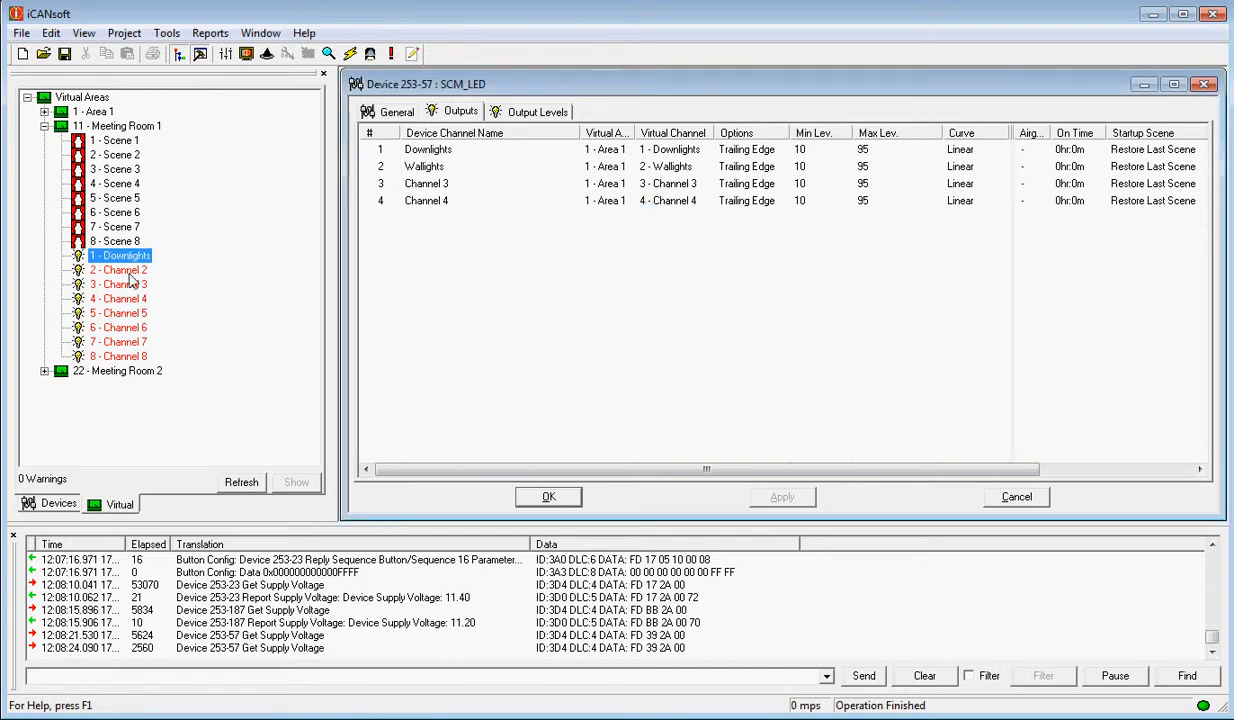
pyautogui.doubleClick(118, 270)
pyautogui.write('Wallights')
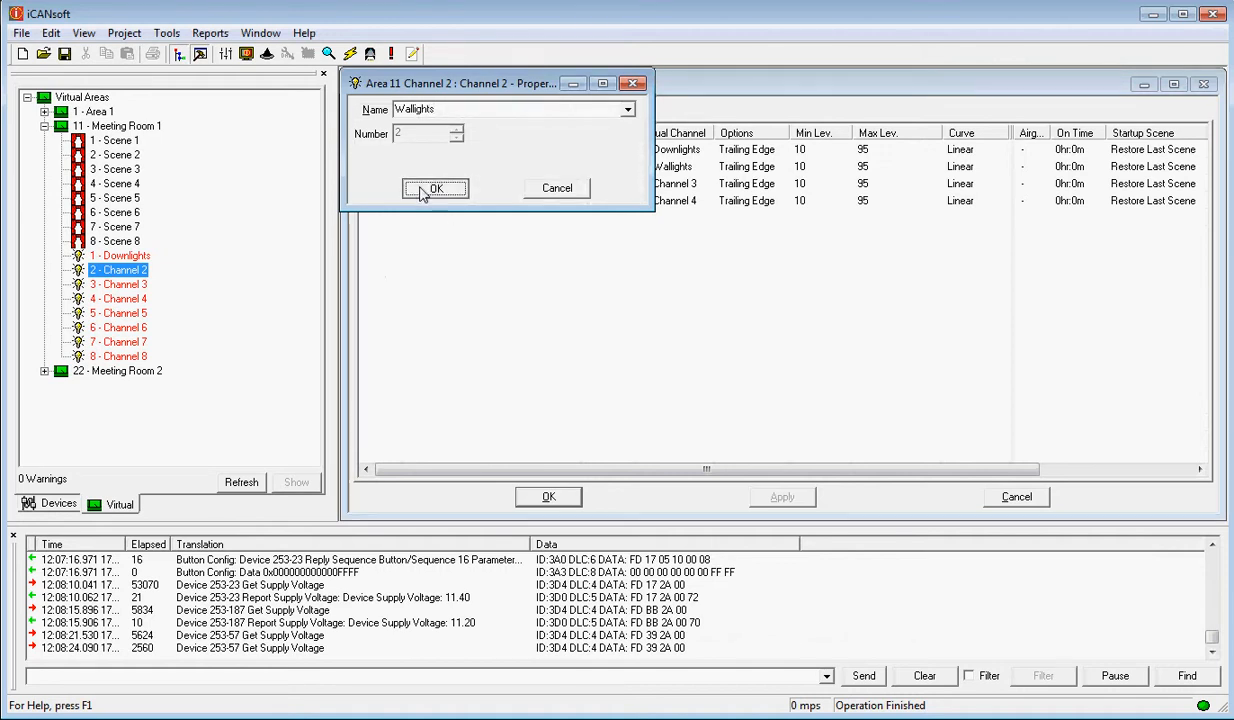
pyautogui.click(435, 189)
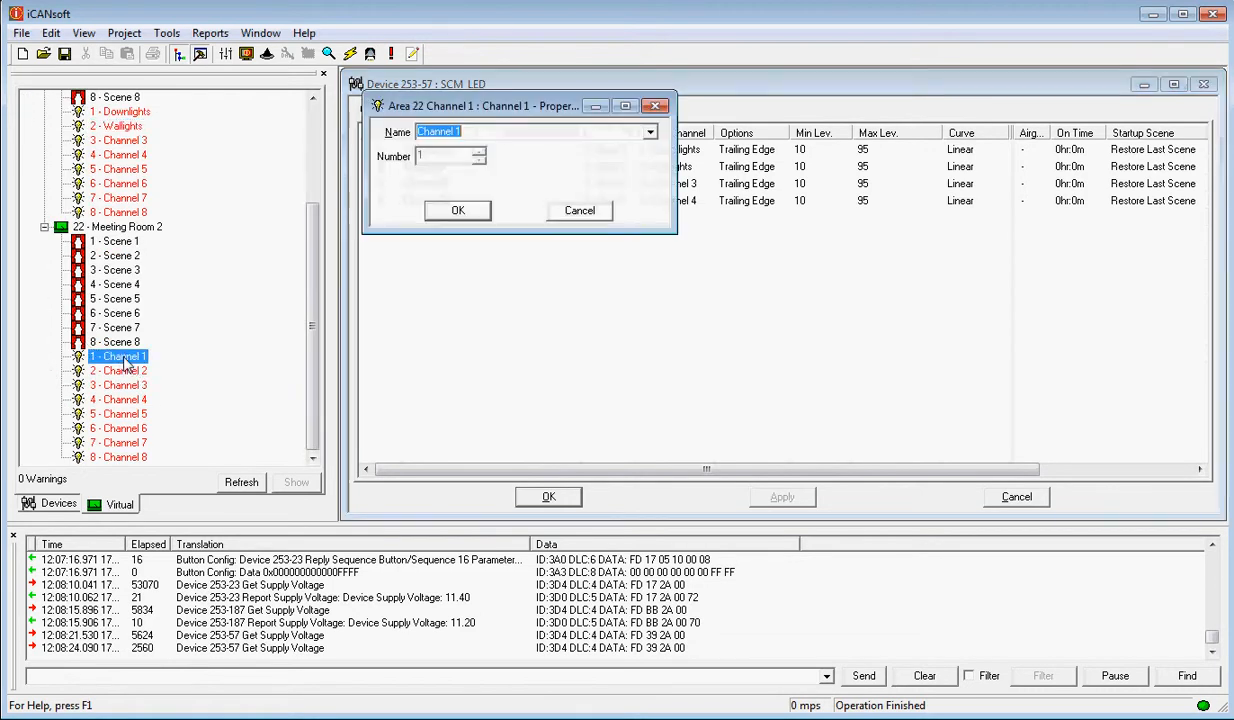
pyautogui.moveTo(327, 355)
pyautogui.write('Wallights')
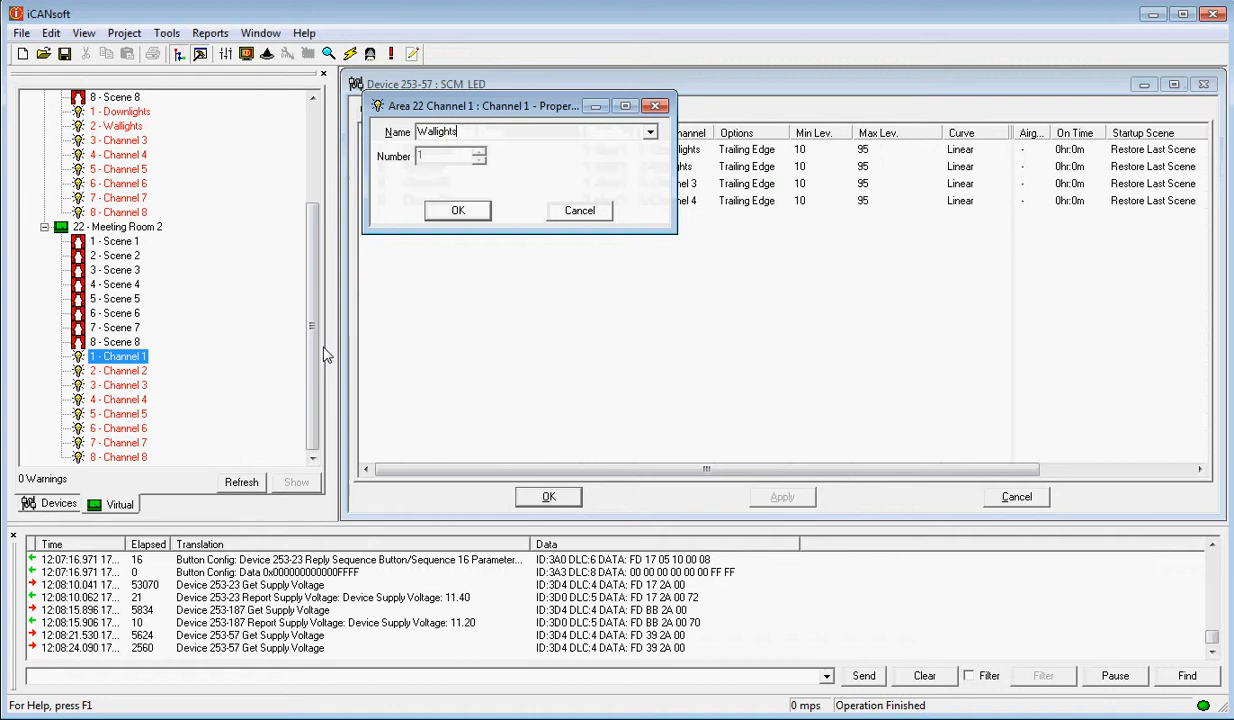
# - Confirm Meeting Room 2's Channel 1 as 'Wallights' and rename Channel 2 'Centre Downlights'
pyautogui.click(458, 210)
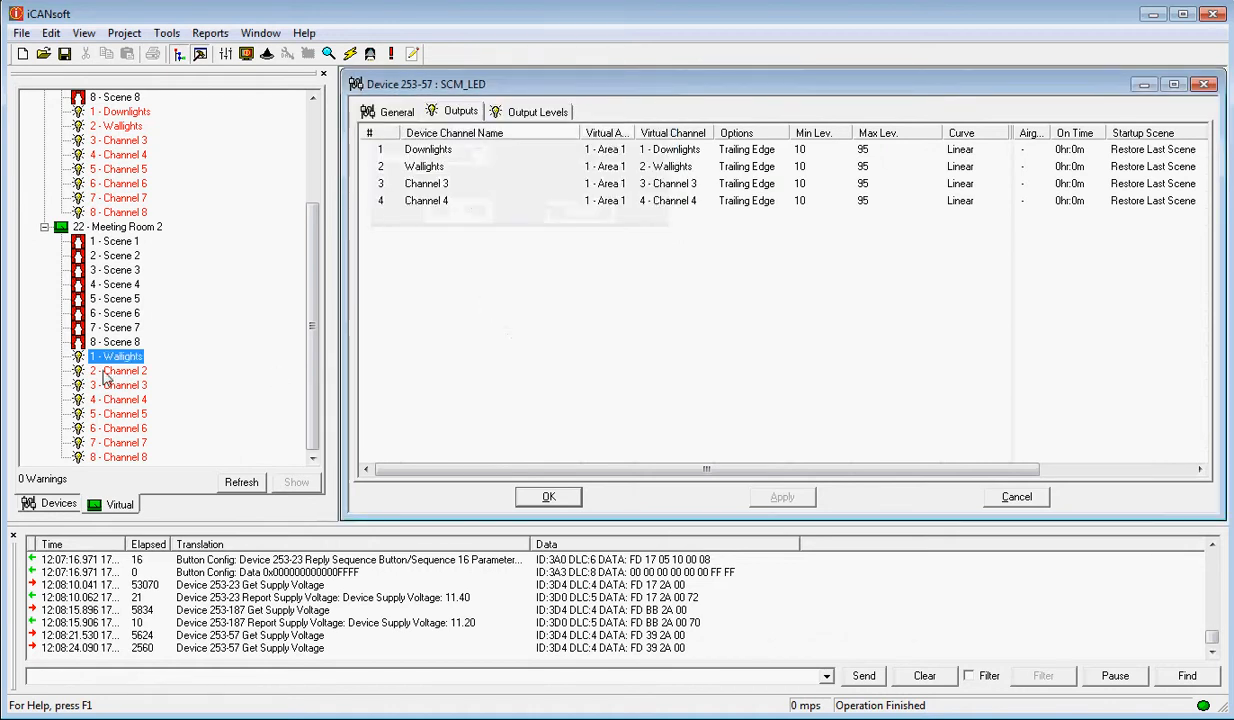
pyautogui.doubleClick(120, 371)
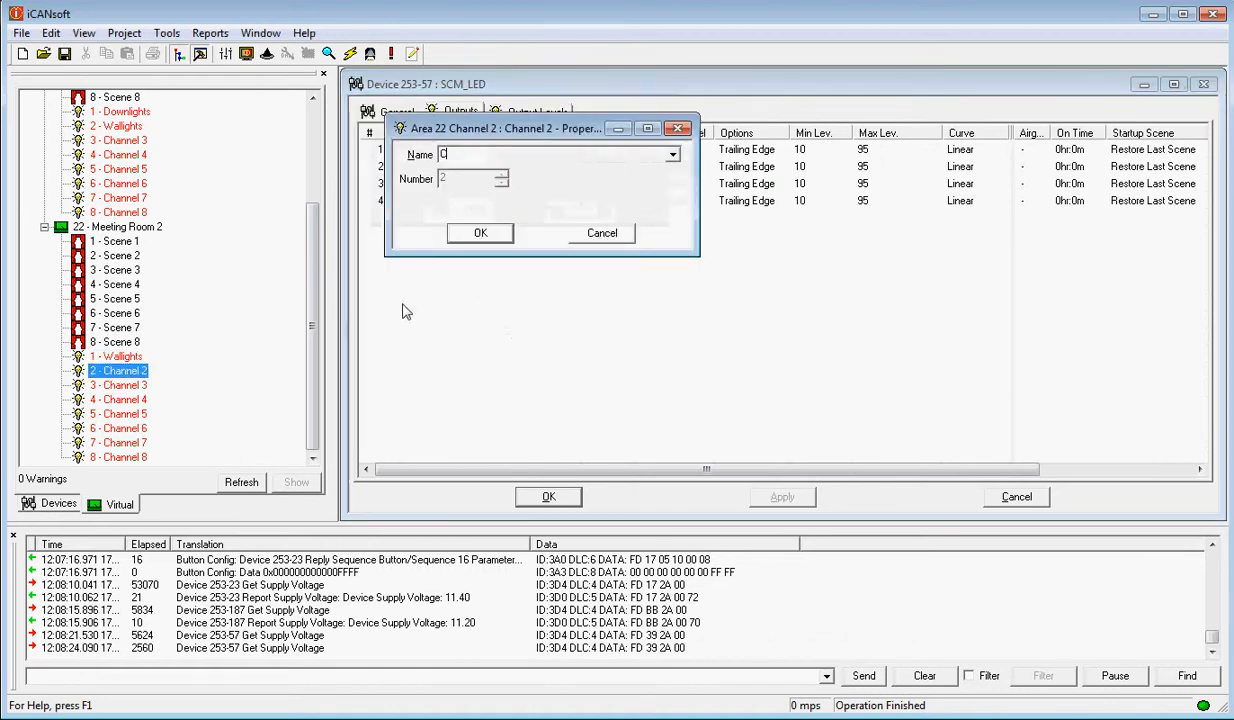
pyautogui.write('entre D')
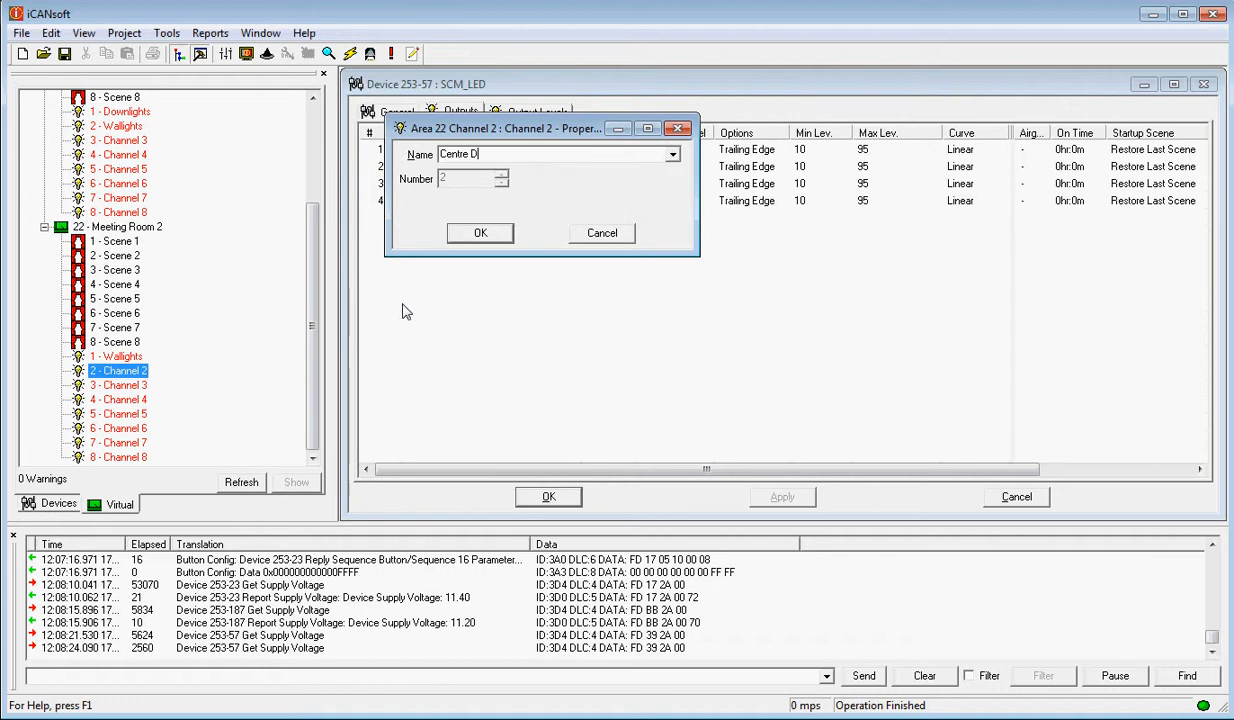
pyautogui.write('ownlights')
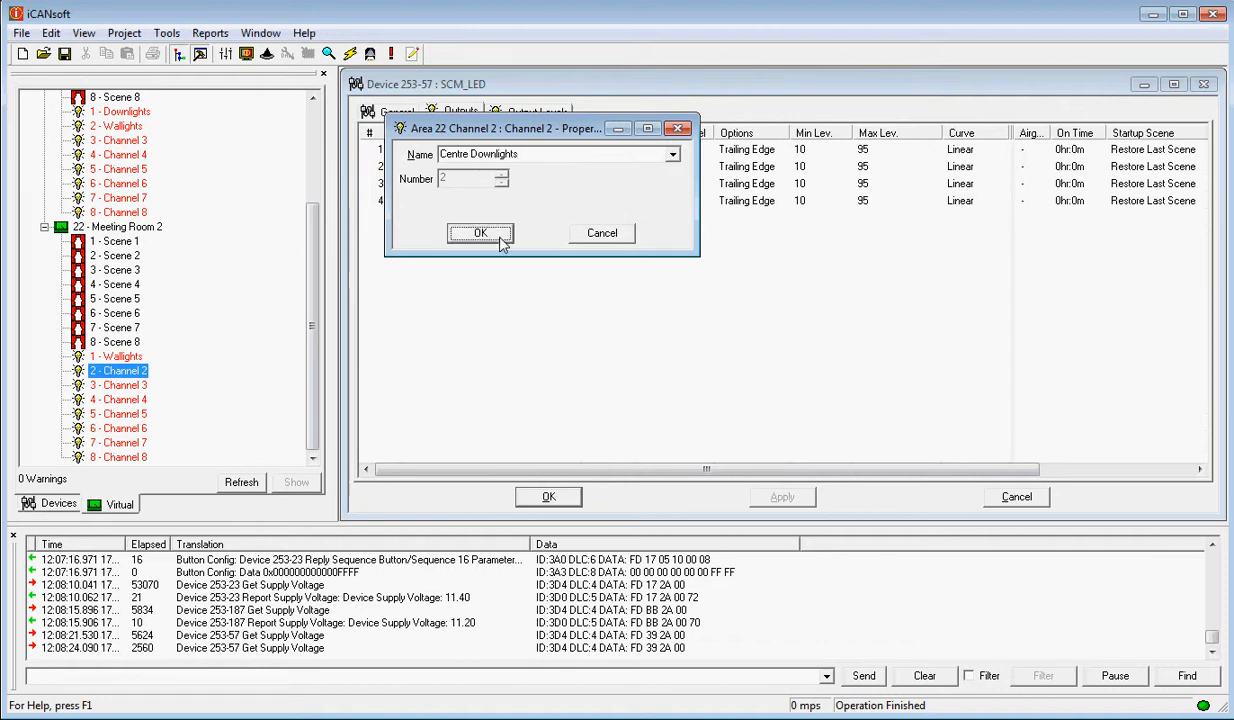
pyautogui.click(480, 233)
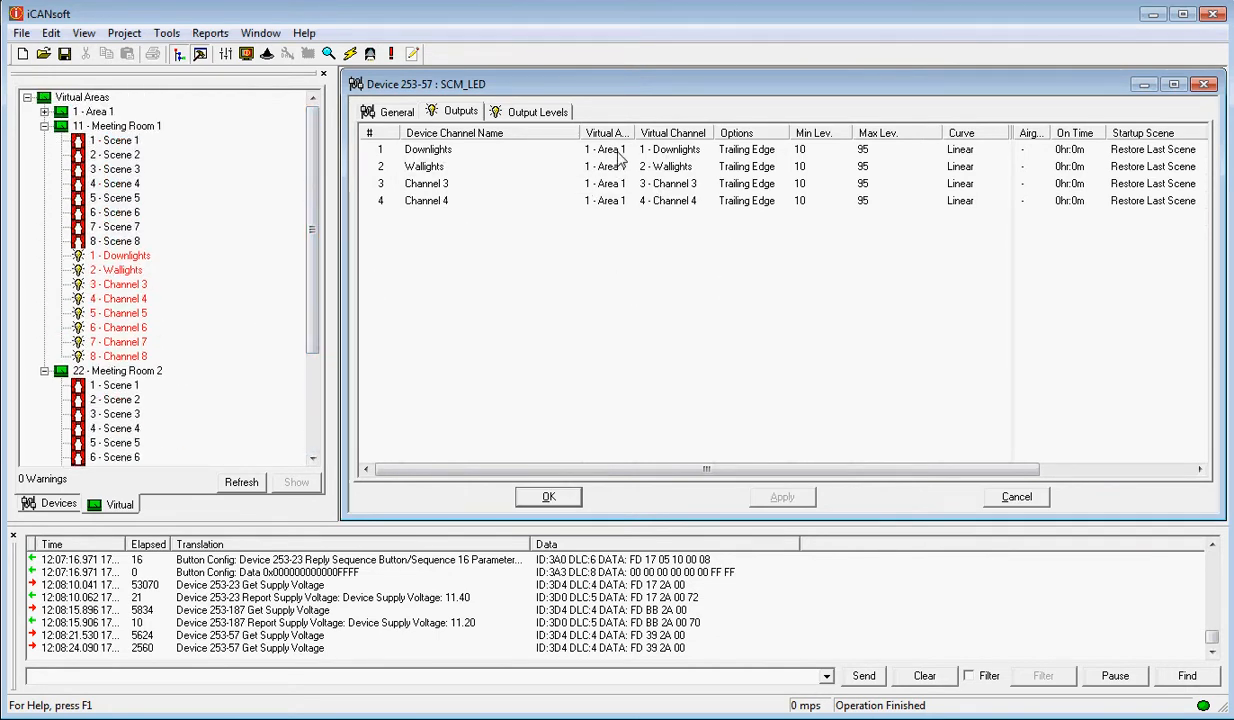
# - Assign SCM_LED outputs 1–2 to area 11 Downlights/Wallights, outputs 3–4 to area 22 Centre Downlights/Wallights
pyautogui.click(427, 148)
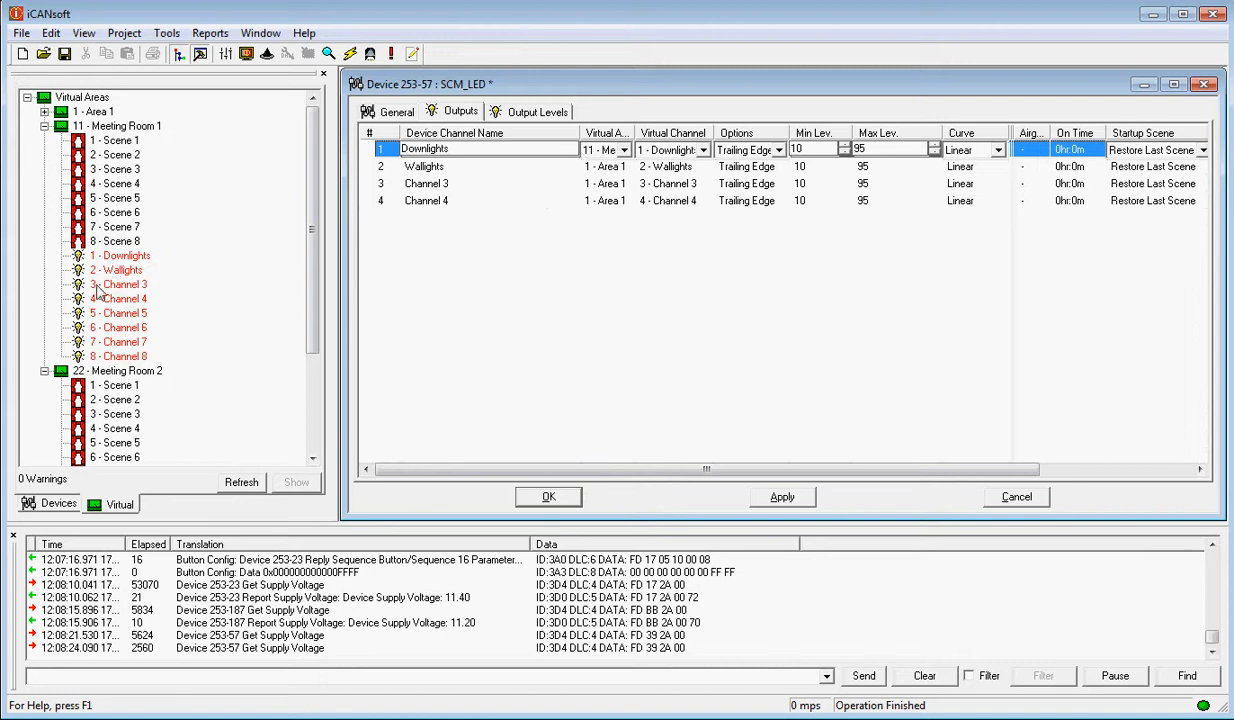
pyautogui.click(120, 270)
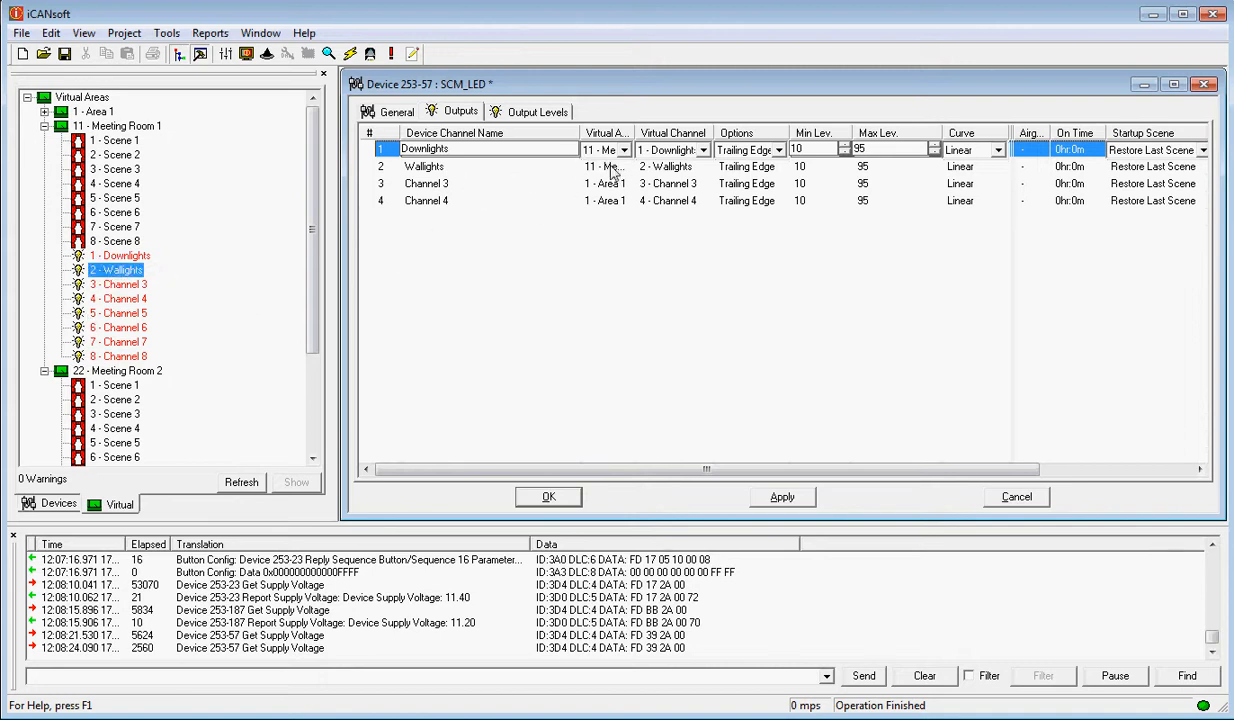
pyautogui.scroll(-3)
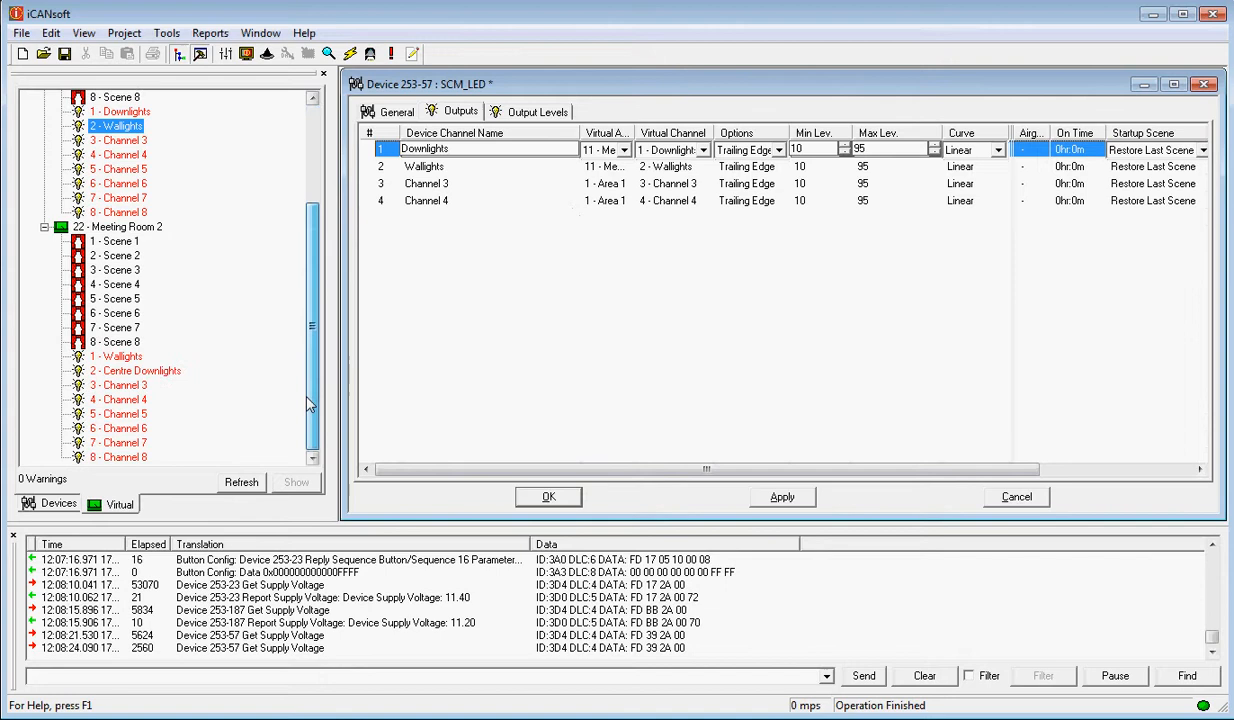
pyautogui.click(426, 183)
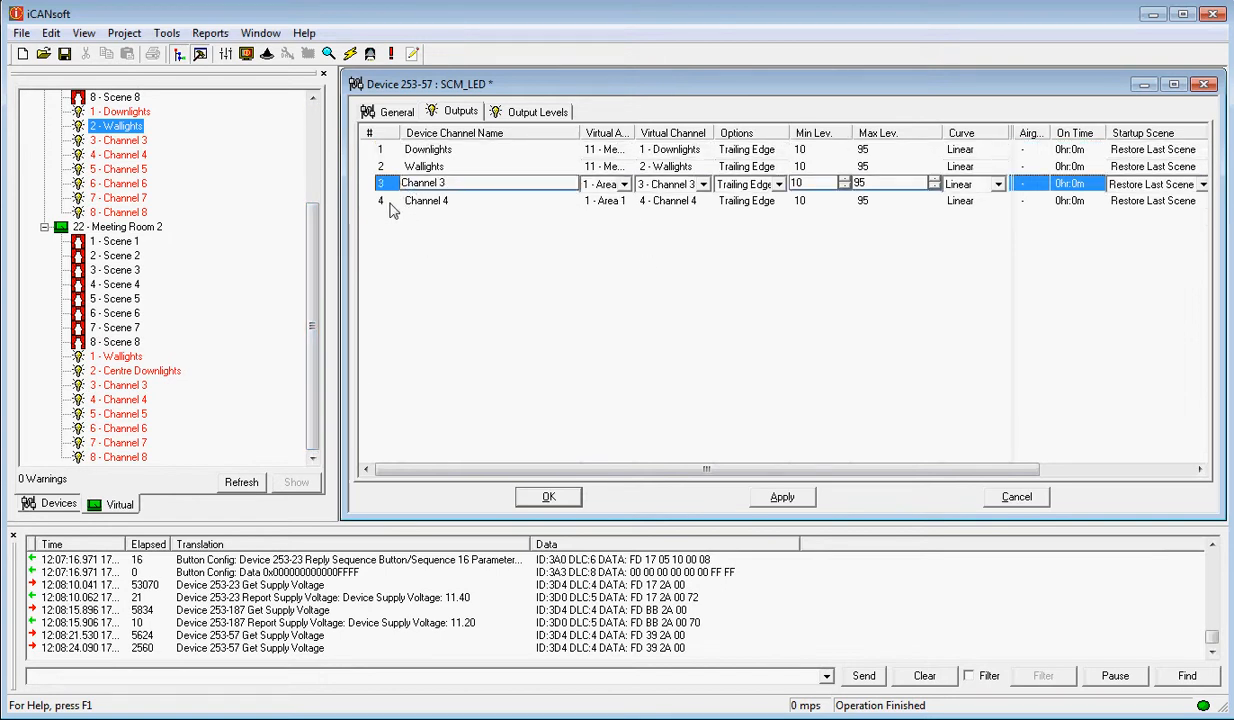
pyautogui.click(623, 200)
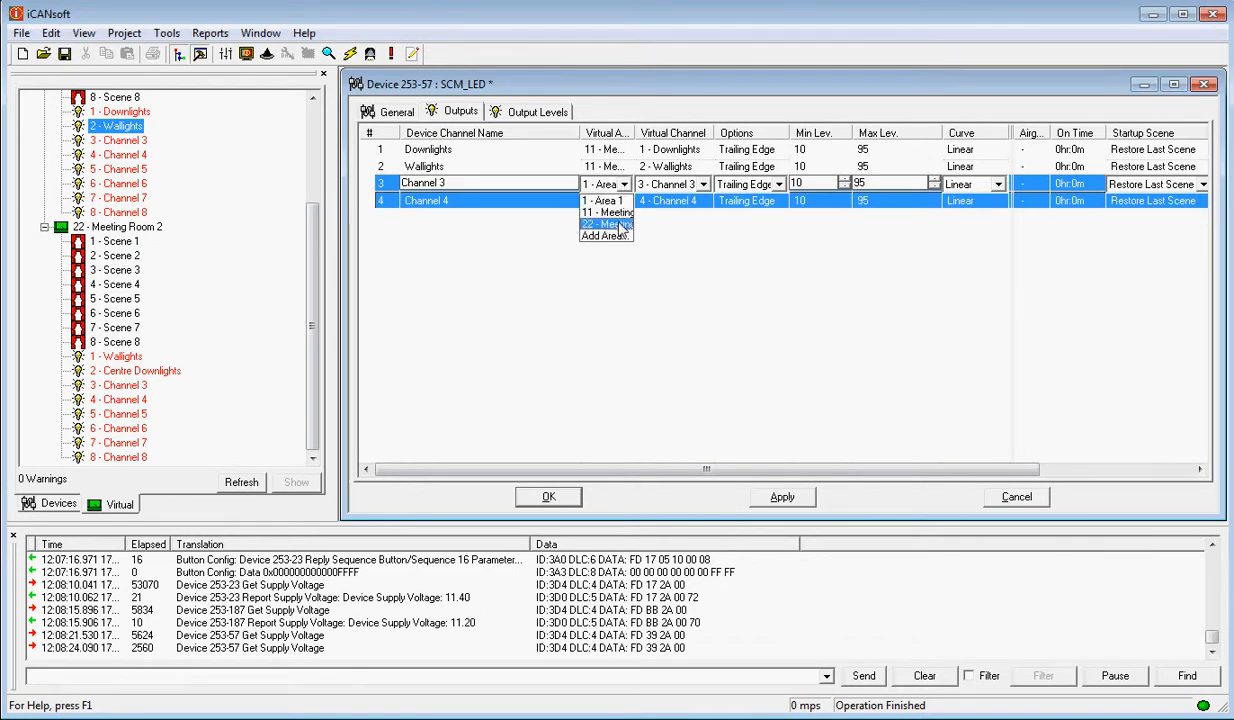
pyautogui.click(606, 224)
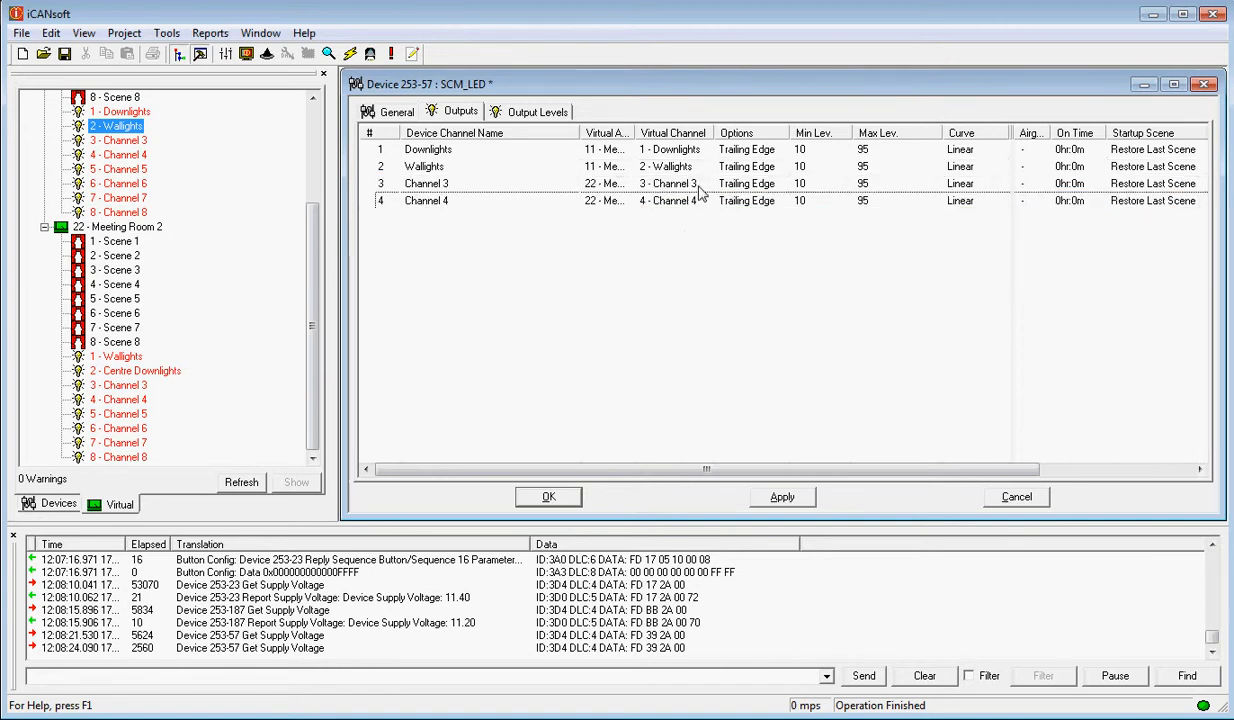
pyautogui.click(702, 183)
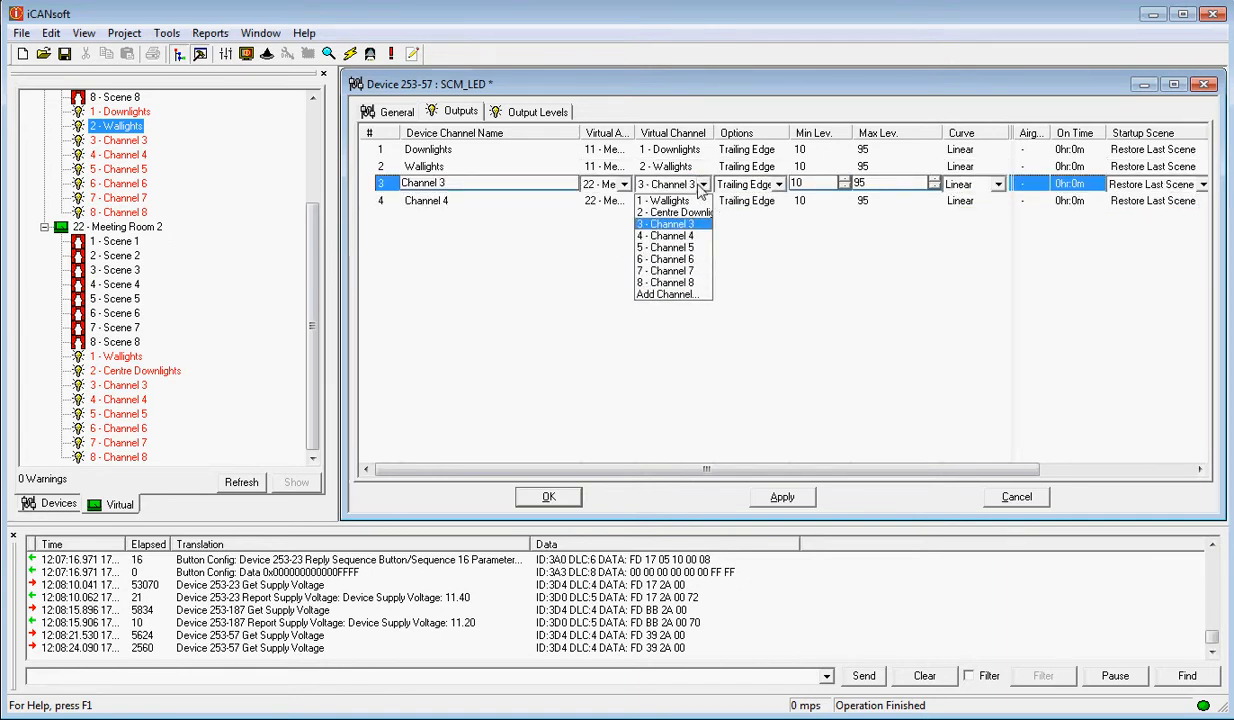
pyautogui.moveTo(672, 212)
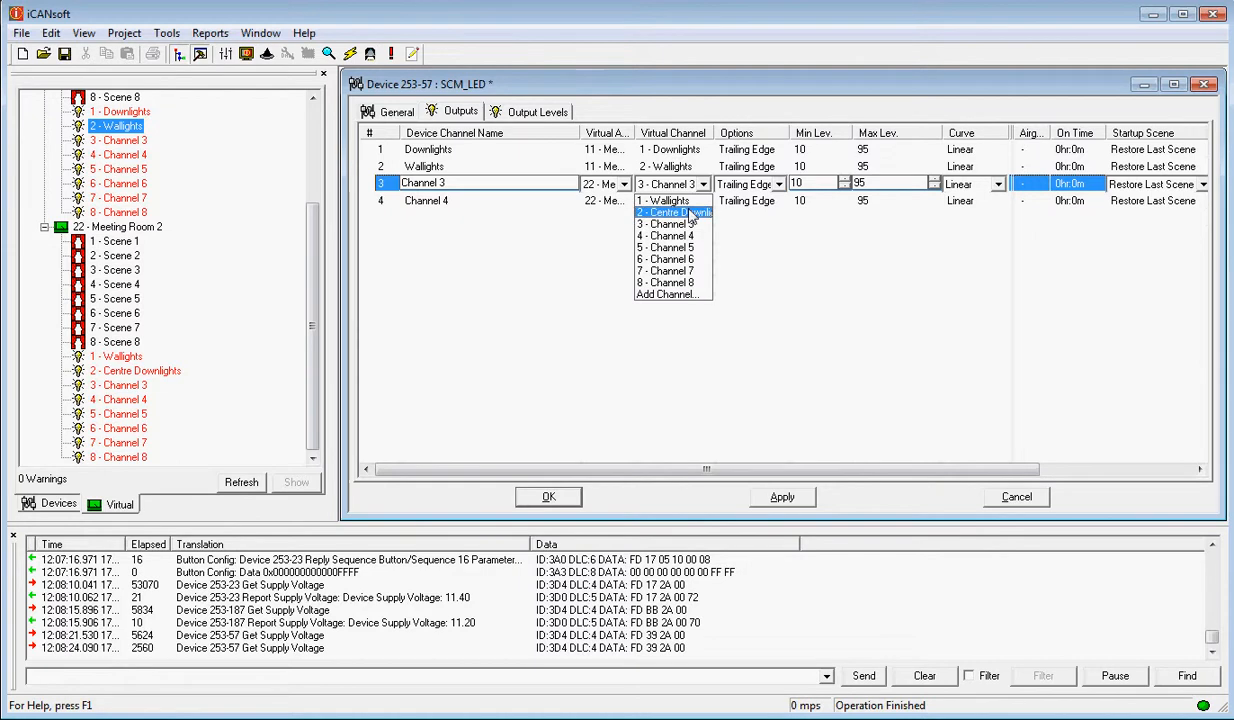
pyautogui.click(672, 212)
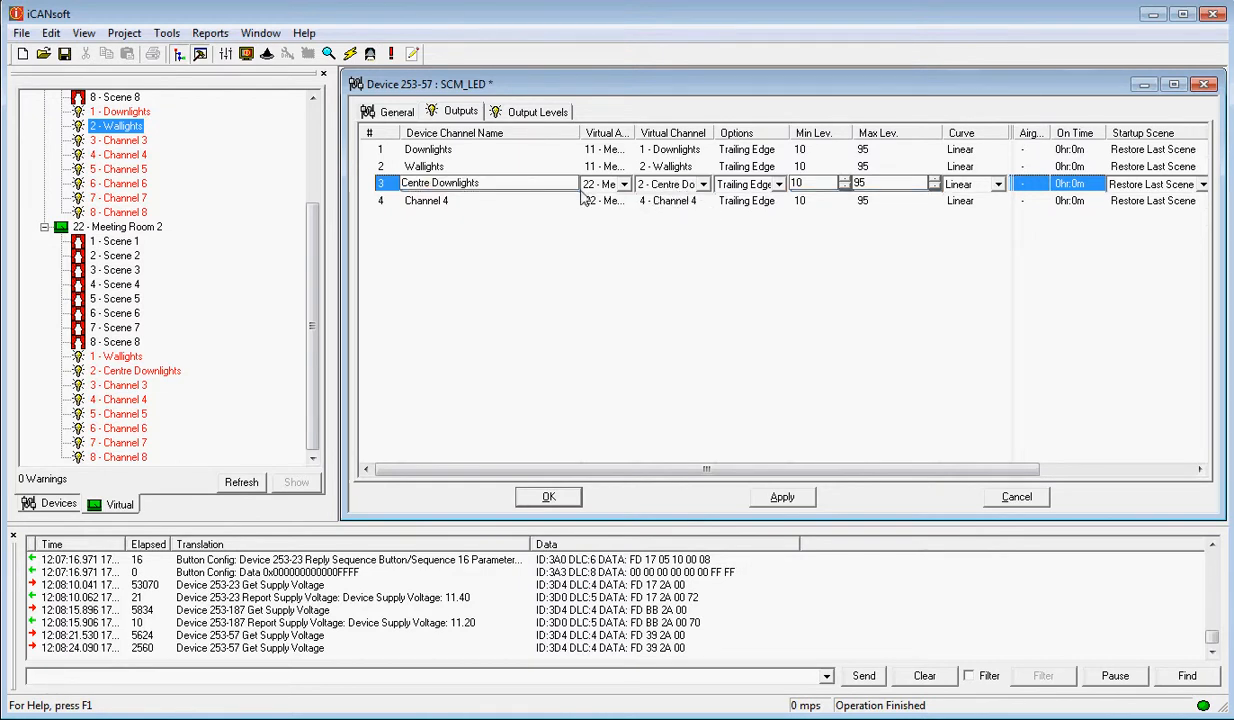
pyautogui.click(425, 200)
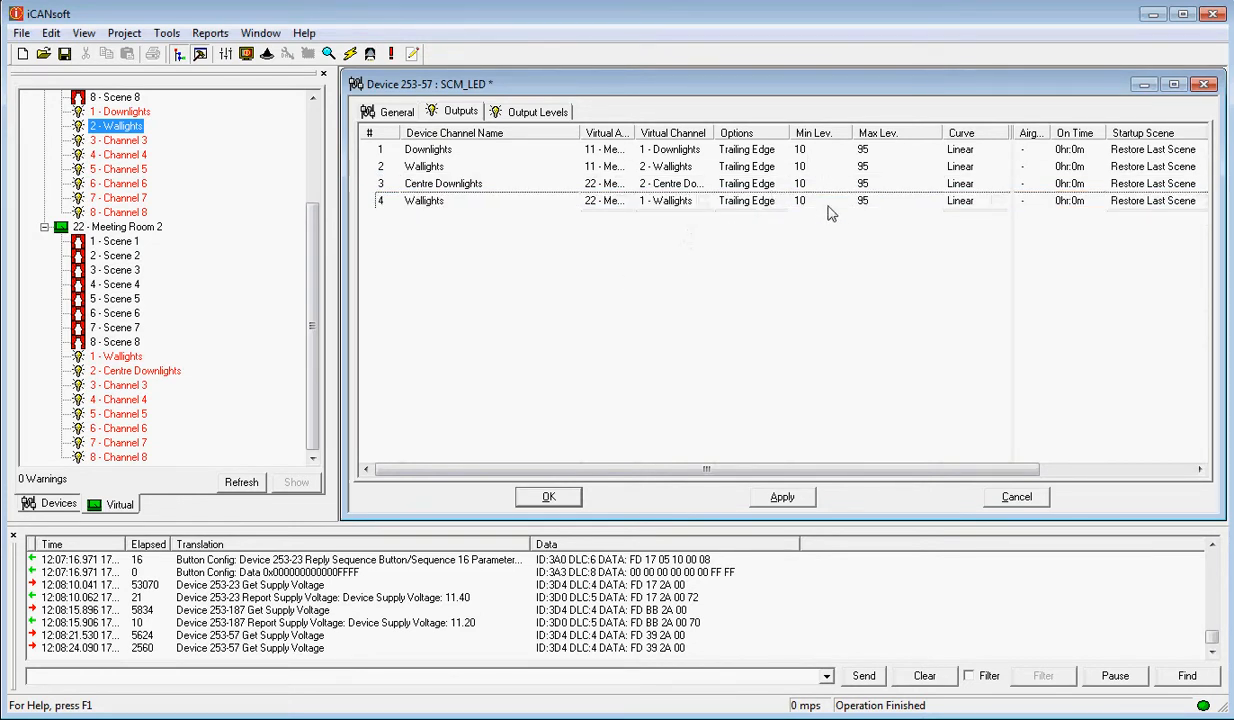
pyautogui.moveTo(1170, 110)
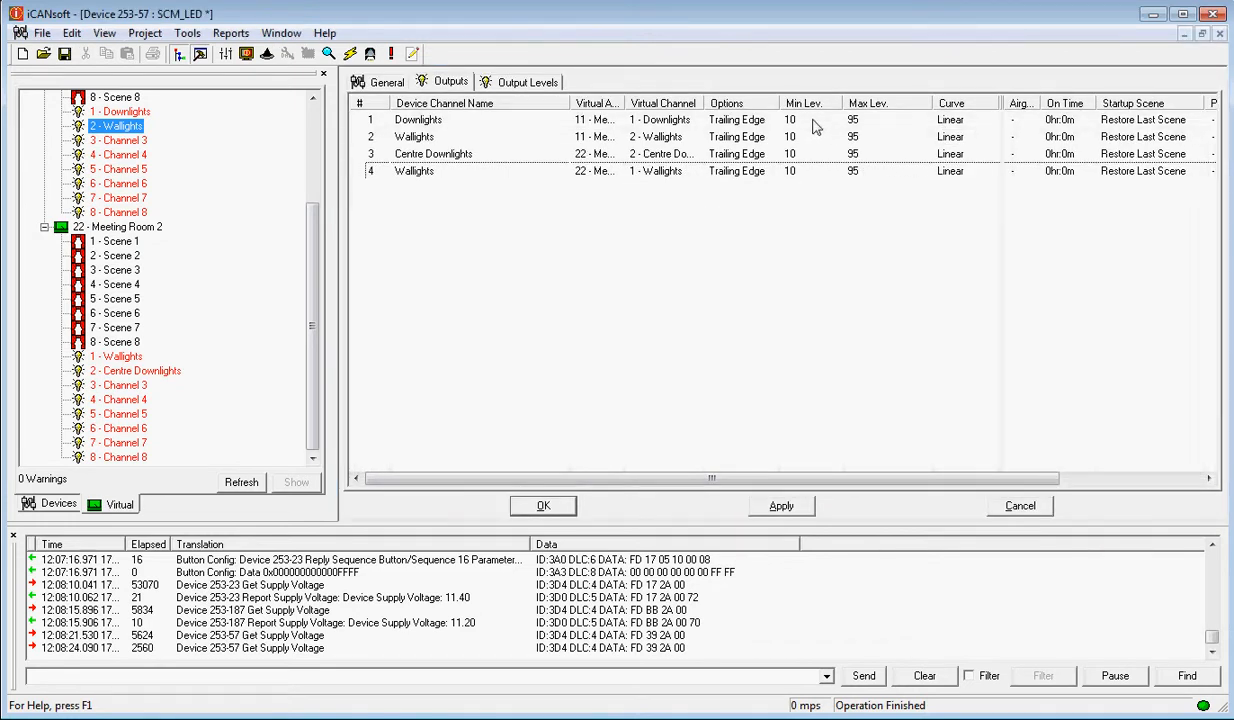
# - Change Min Lev from 10 to 0 for all four SCM_LED outputs
pyautogui.click(440, 119)
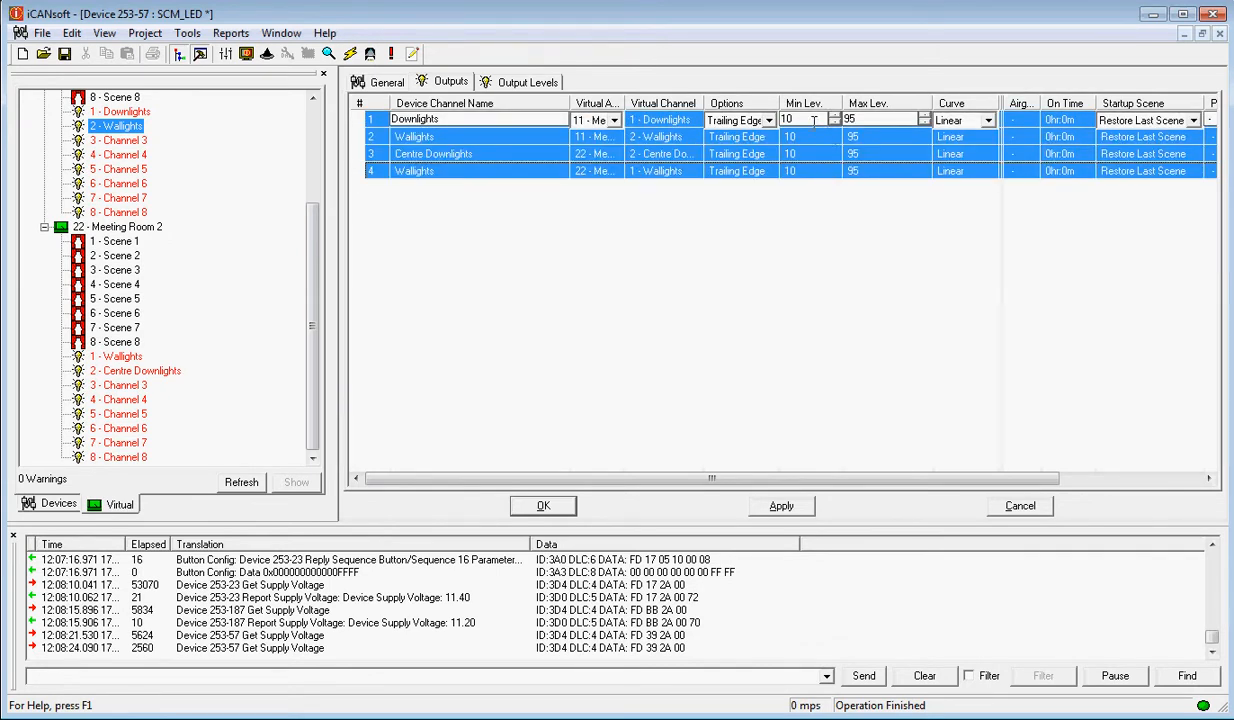
pyautogui.write('0')
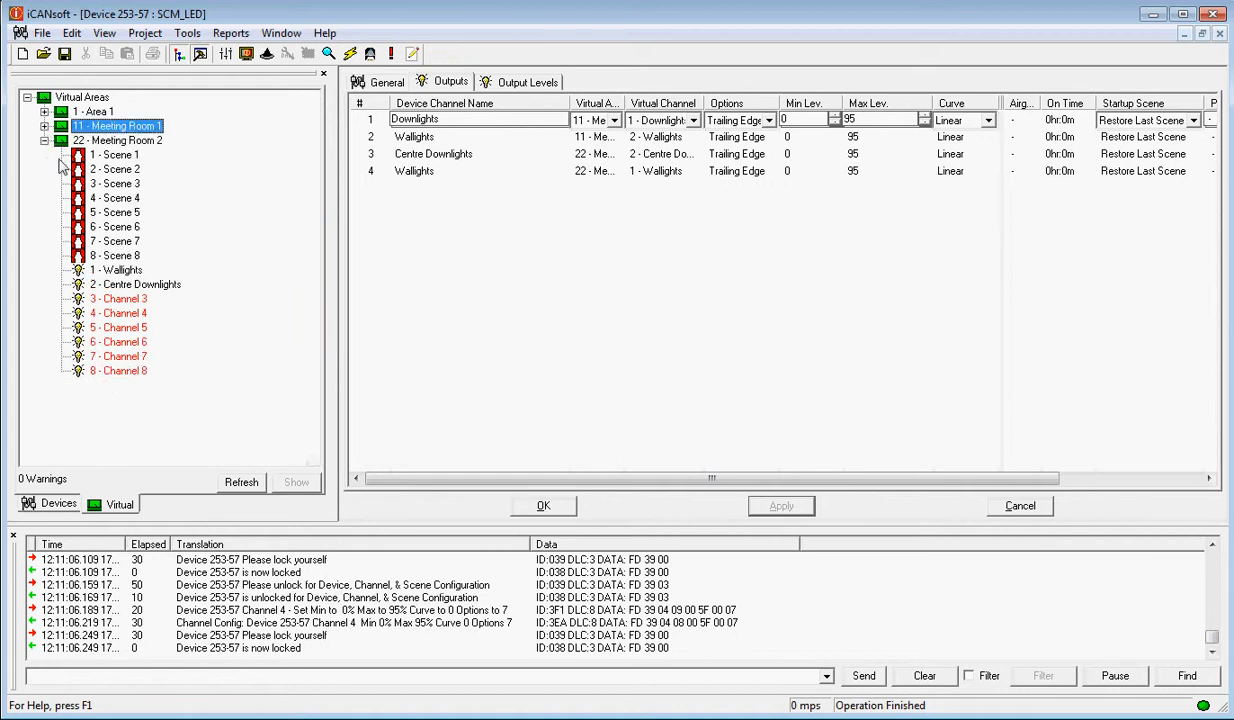
# - Remove channels with no outputs from Meeting Room 1 and Meeting Room 2
pyautogui.click(45, 125)
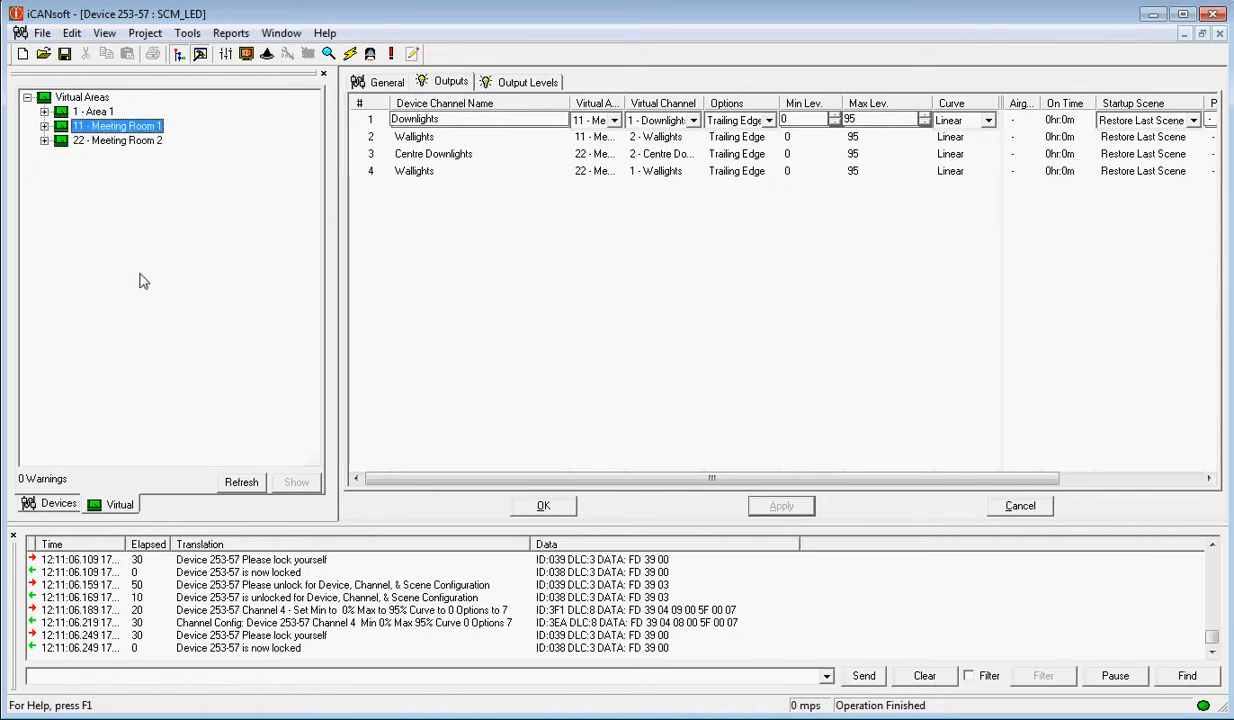
pyautogui.click(45, 125)
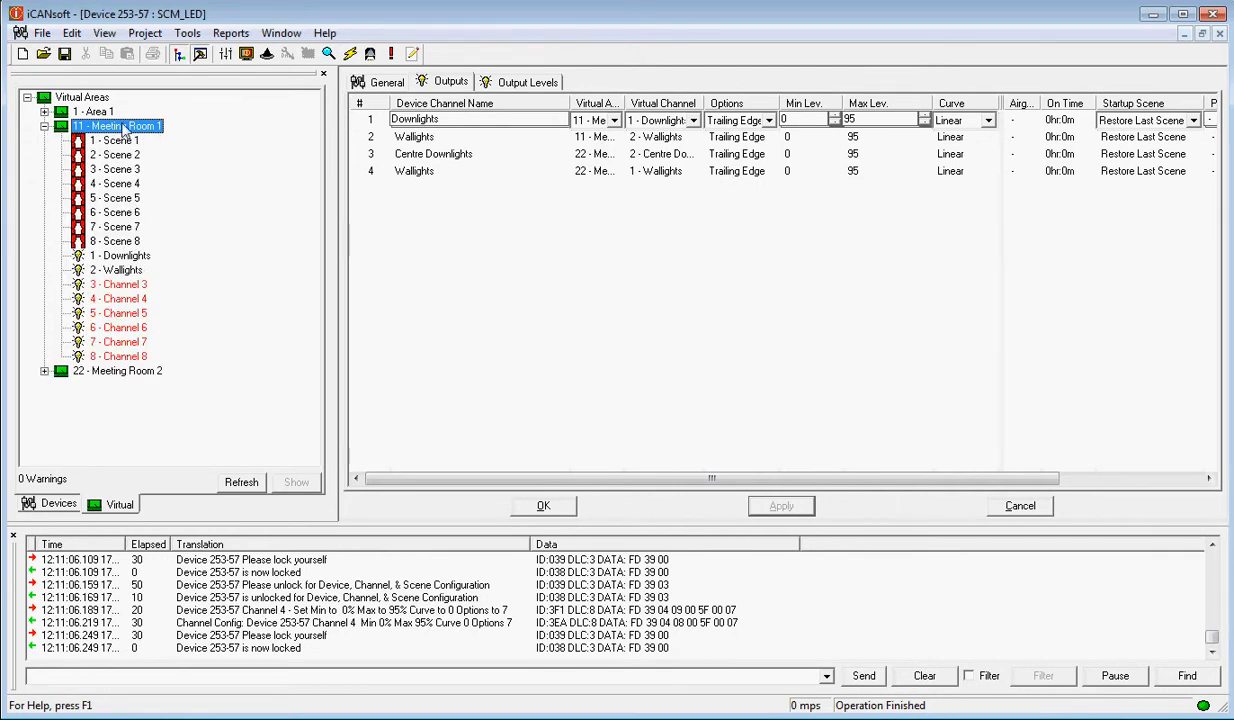
pyautogui.rightClick(118, 125)
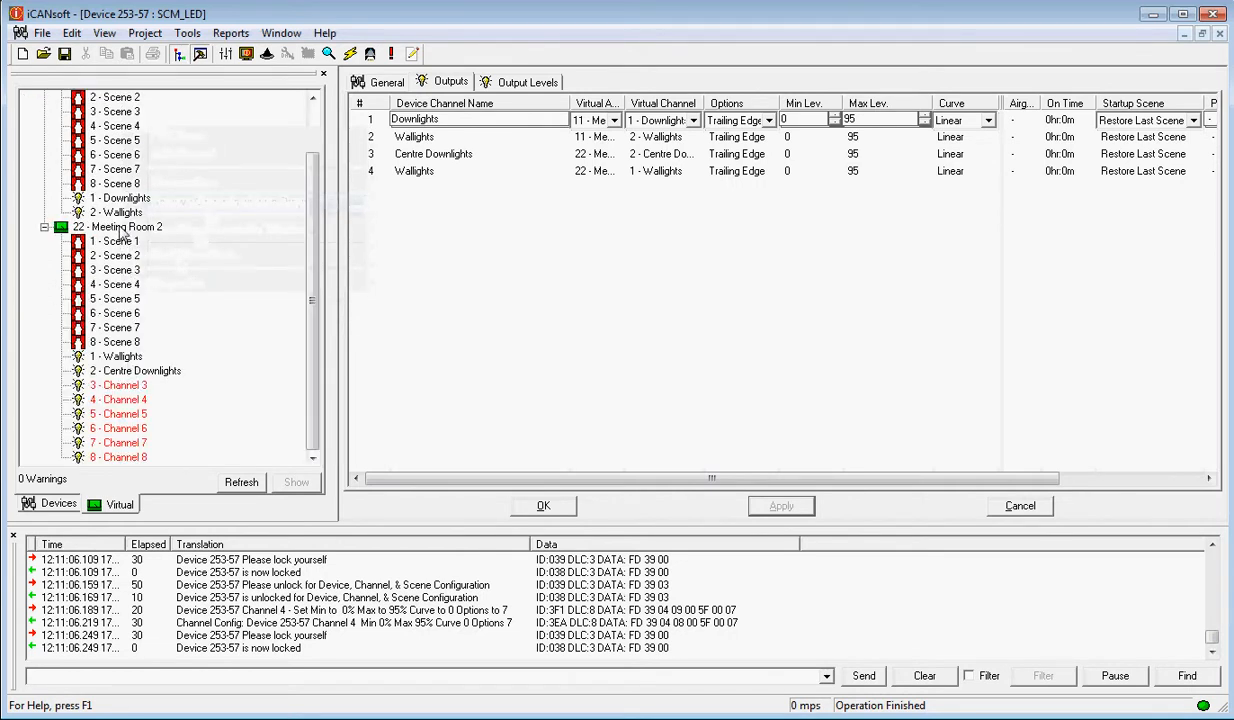
pyautogui.rightClick(125, 226)
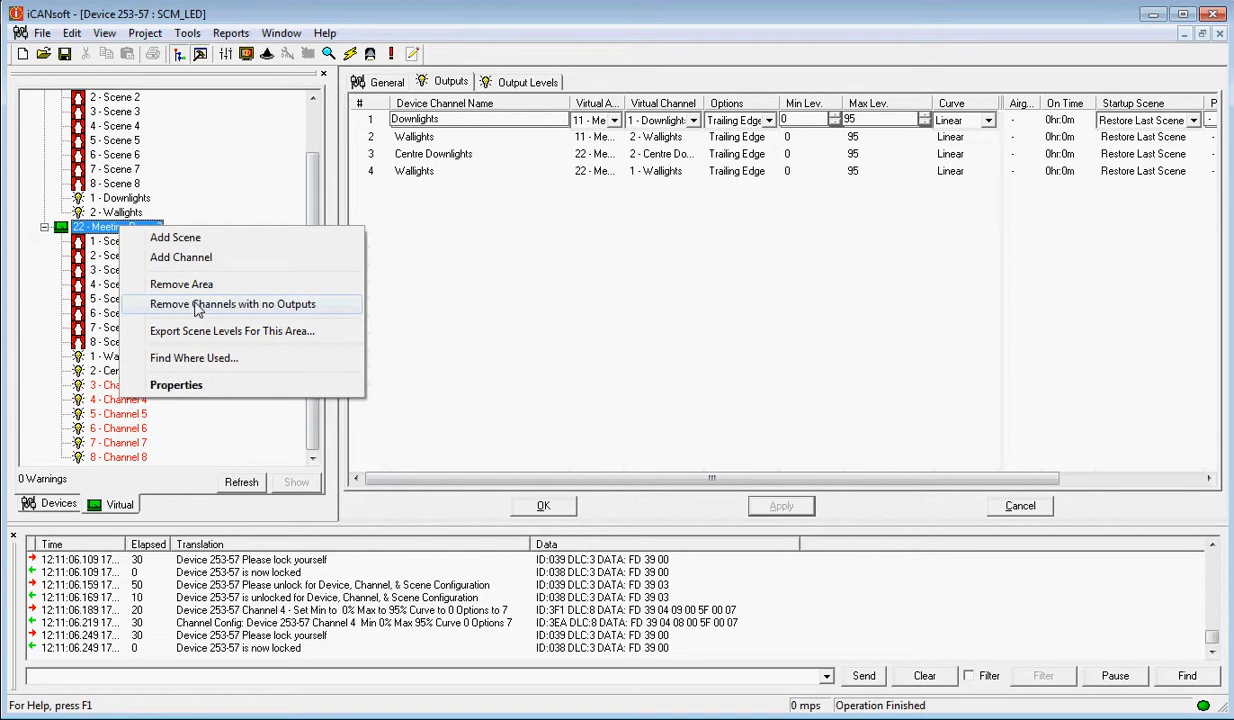
pyautogui.click(232, 304)
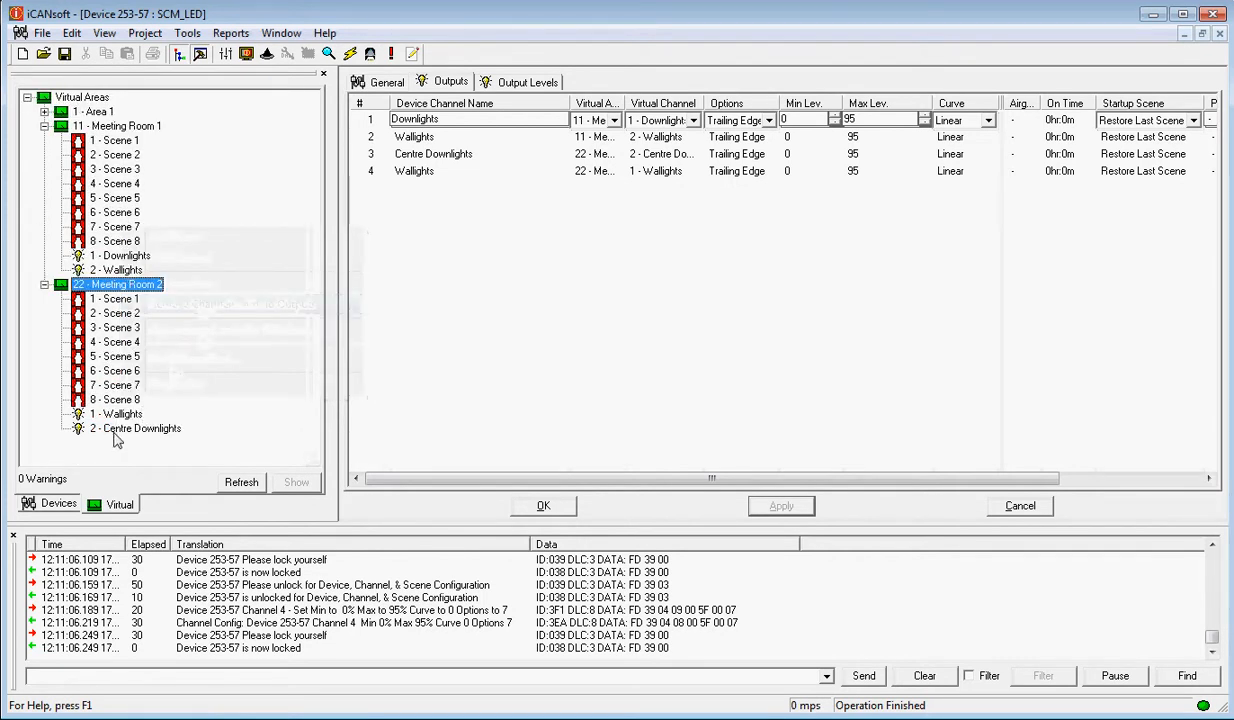
pyautogui.click(58, 504)
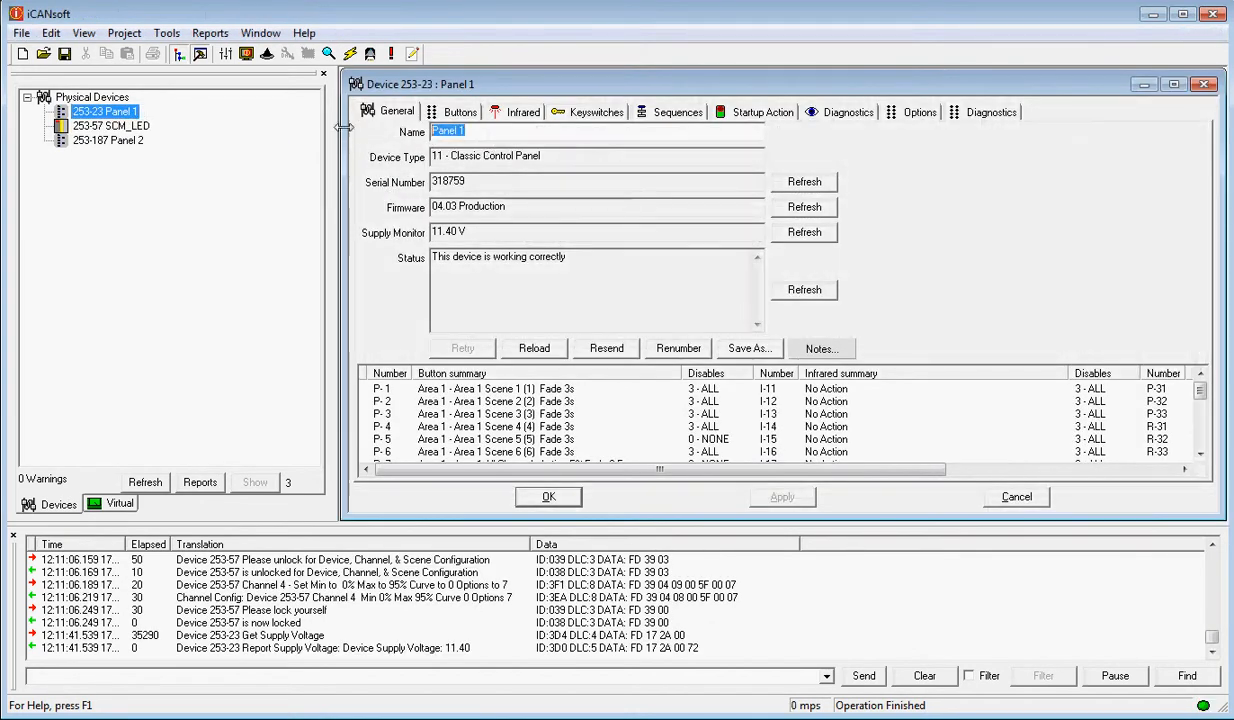
# - Rename panel 253-23 to 'Meeting Rm 1' and apply it to the device
pyautogui.write('Me')
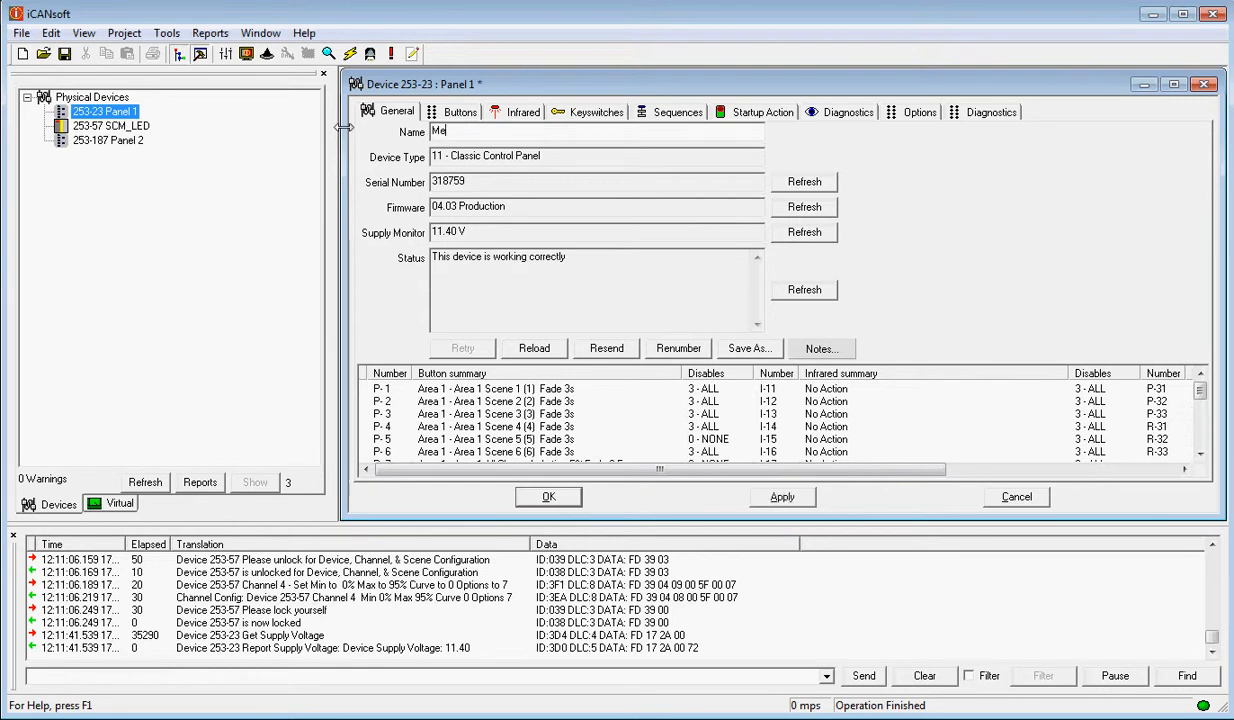
pyautogui.write('t')
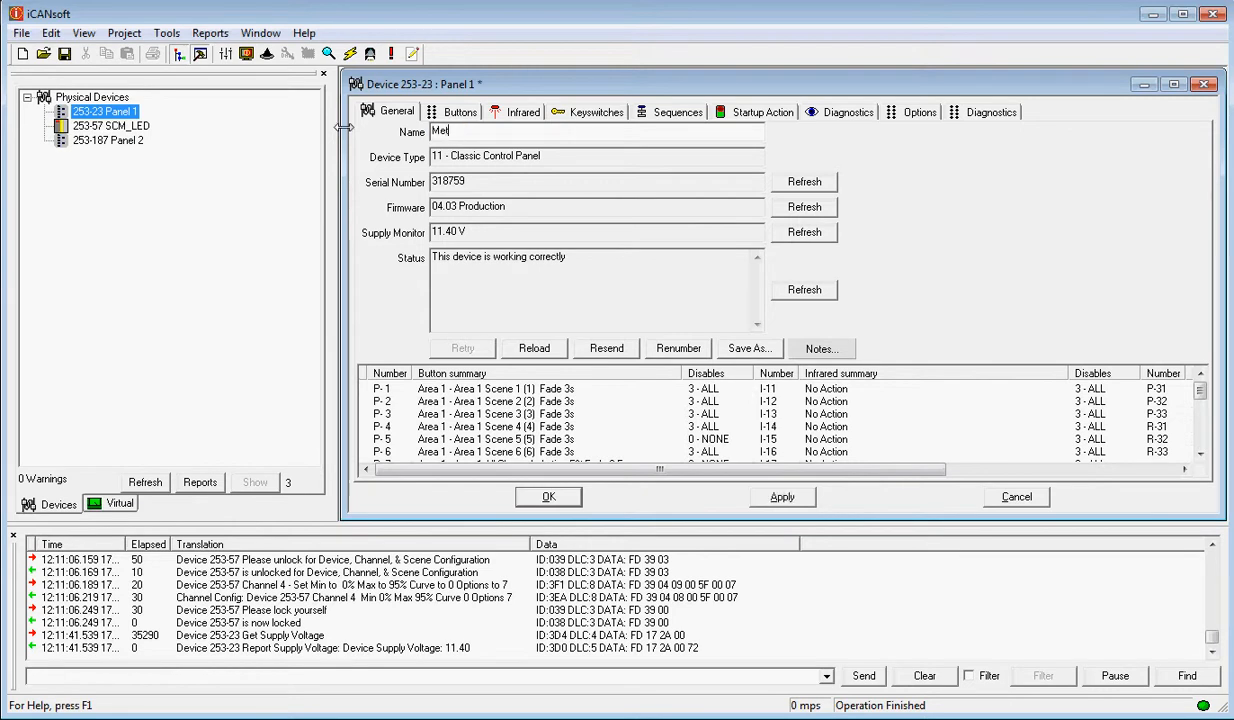
pyautogui.write('ing Rm 1')
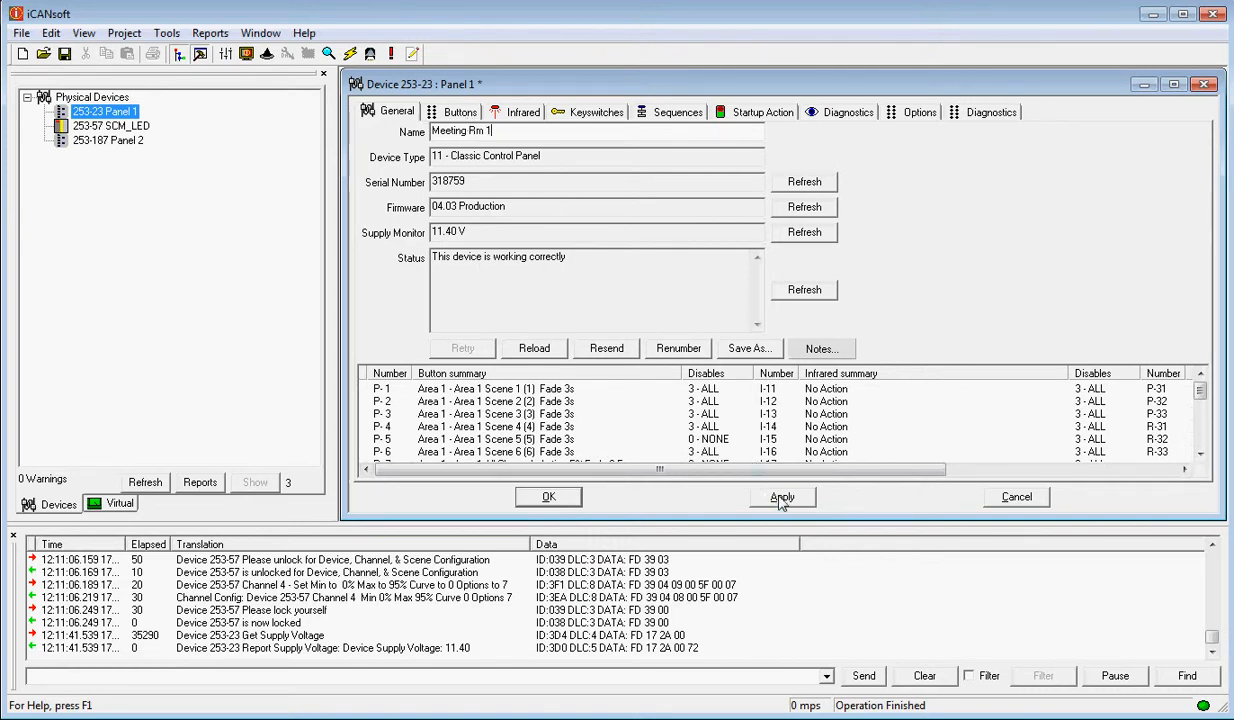
pyautogui.click(782, 497)
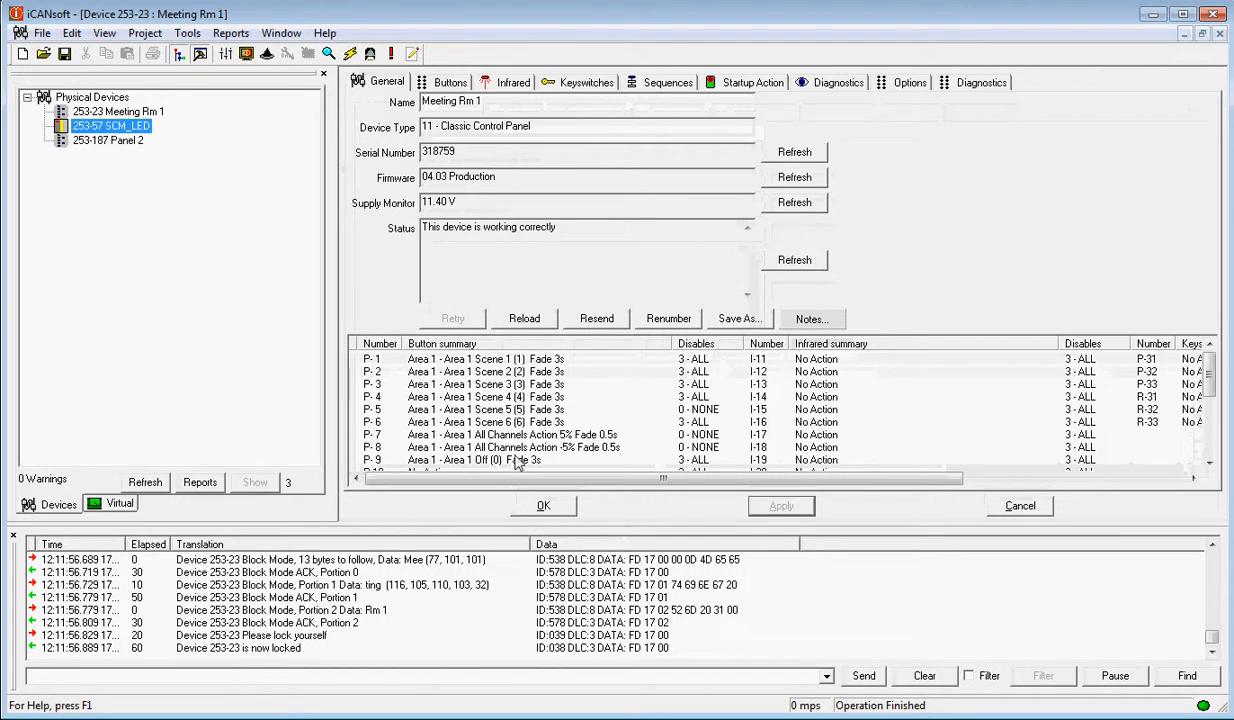
# - Switch Meeting Rm 1's button actions from Area 1 to area 011 - Meeting Room 1
pyautogui.click(449, 82)
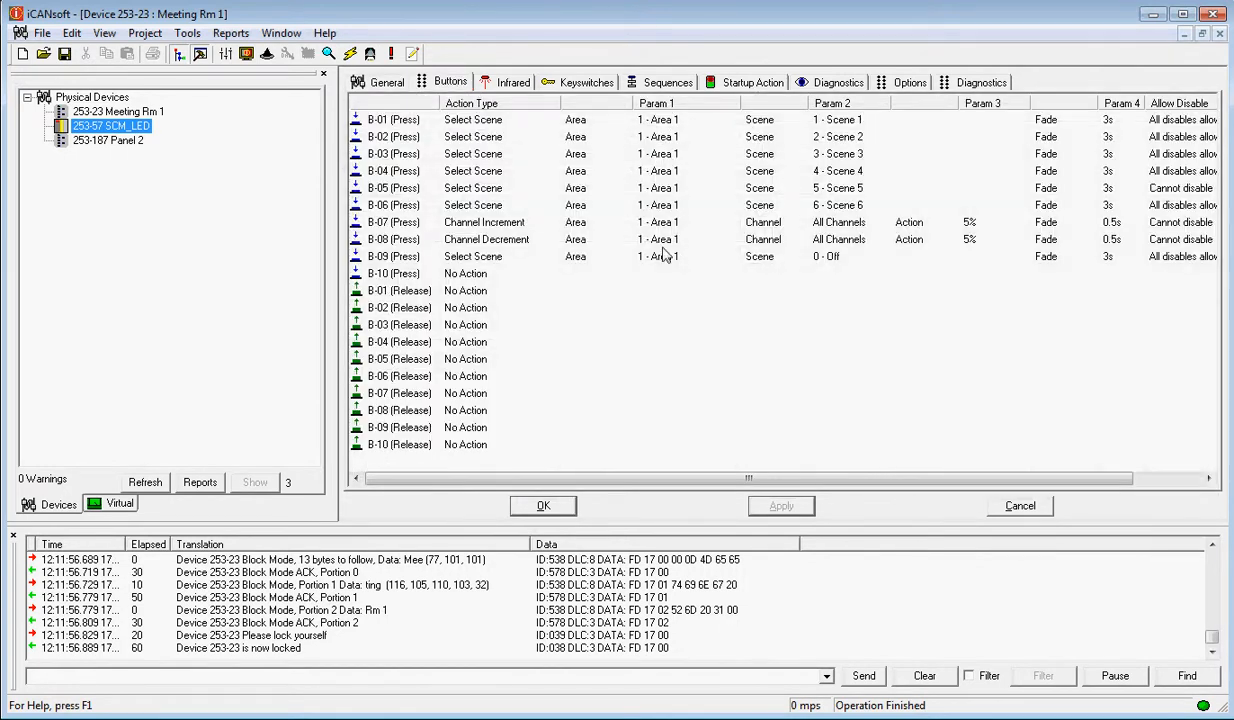
pyautogui.click(118, 111)
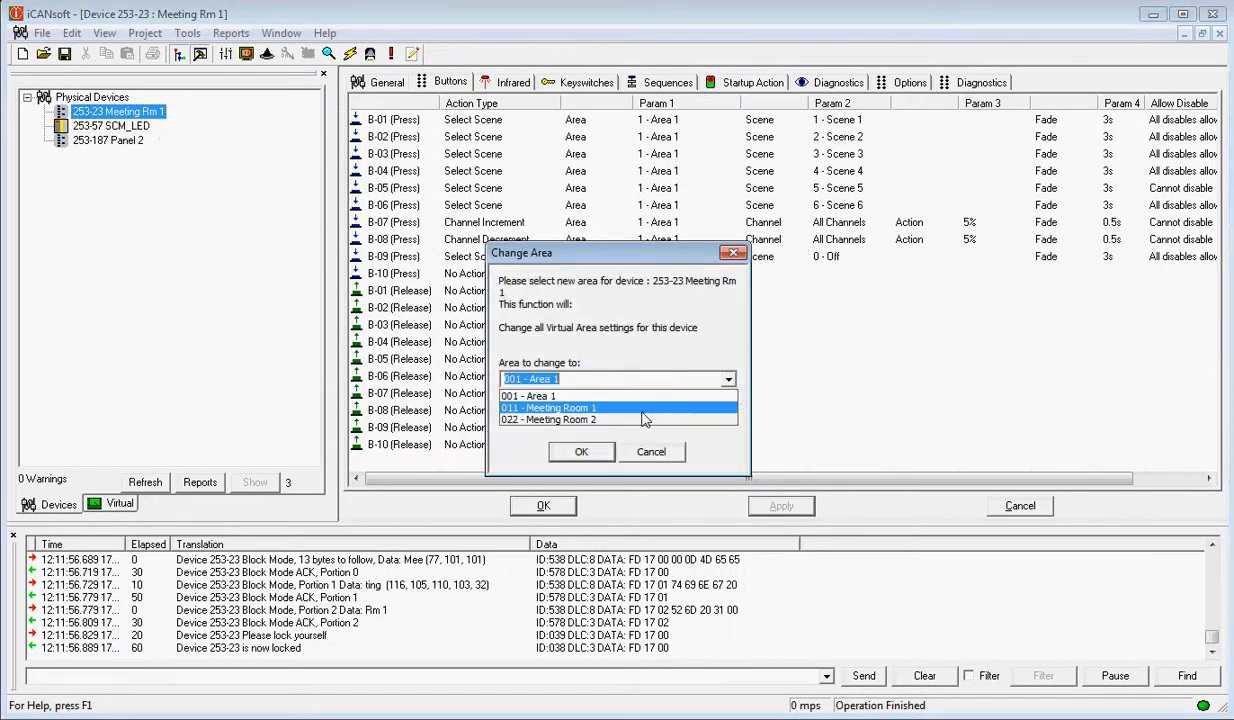
pyautogui.click(581, 451)
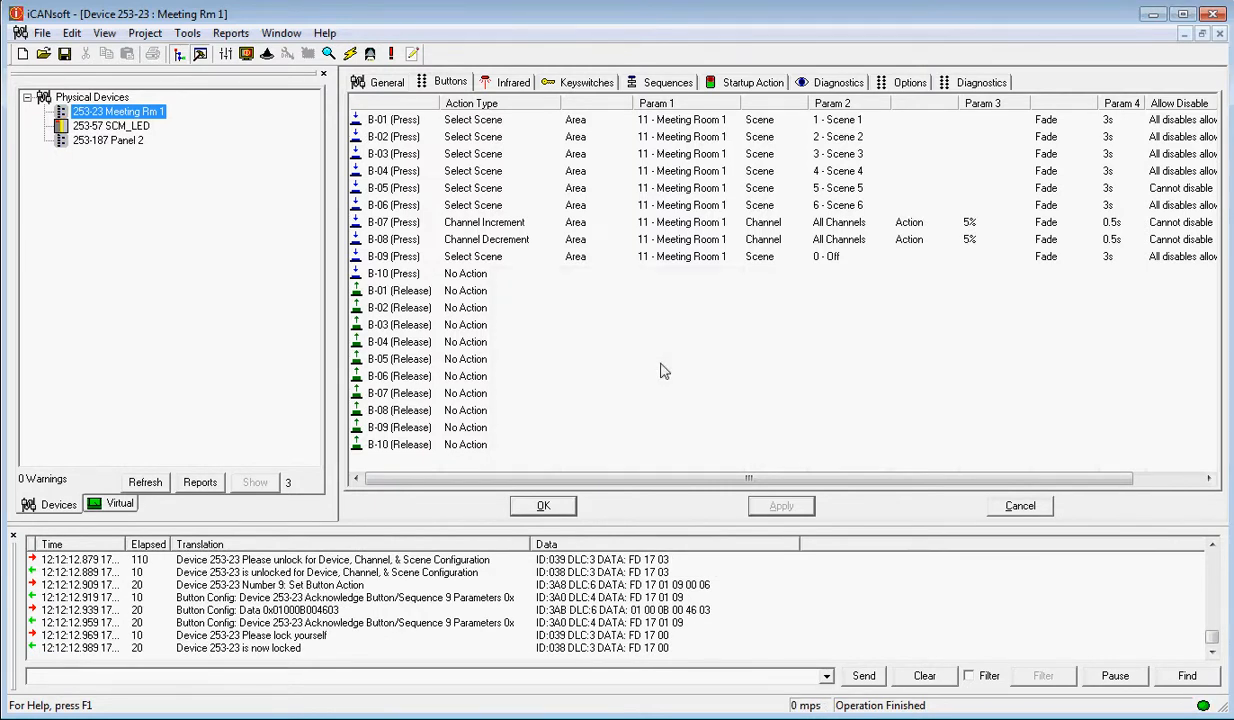
pyautogui.moveTo(183, 206)
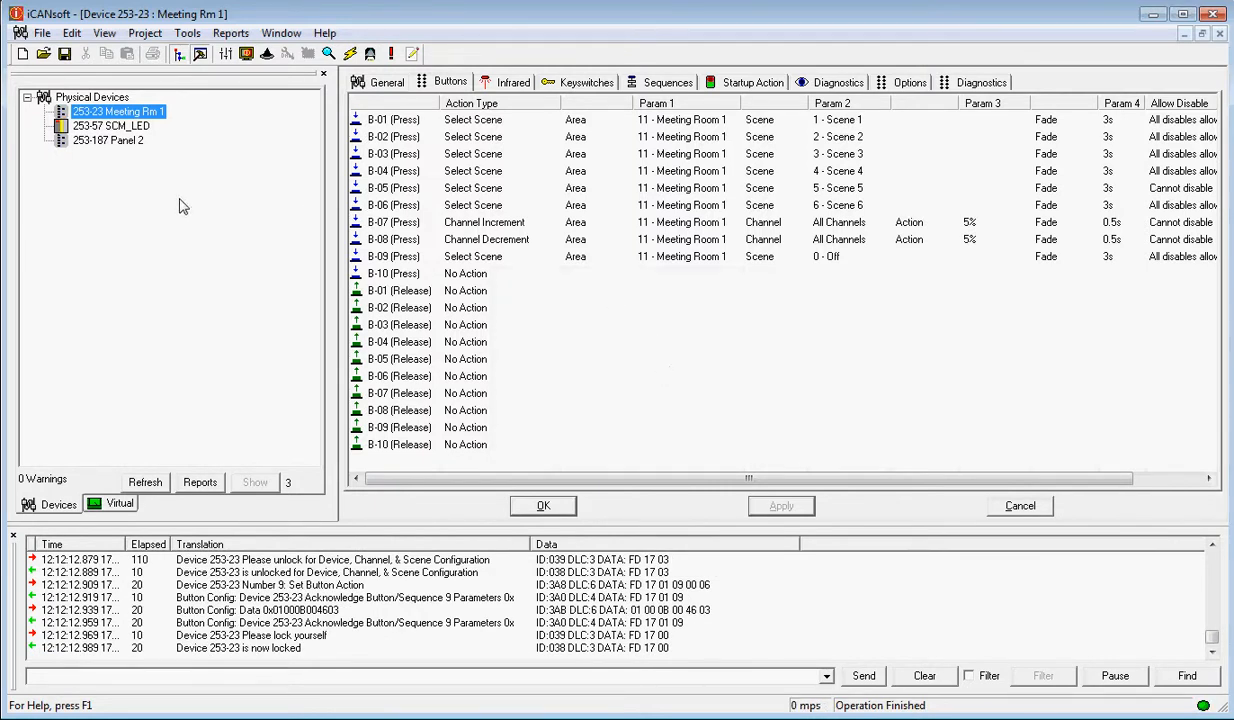
pyautogui.click(108, 140)
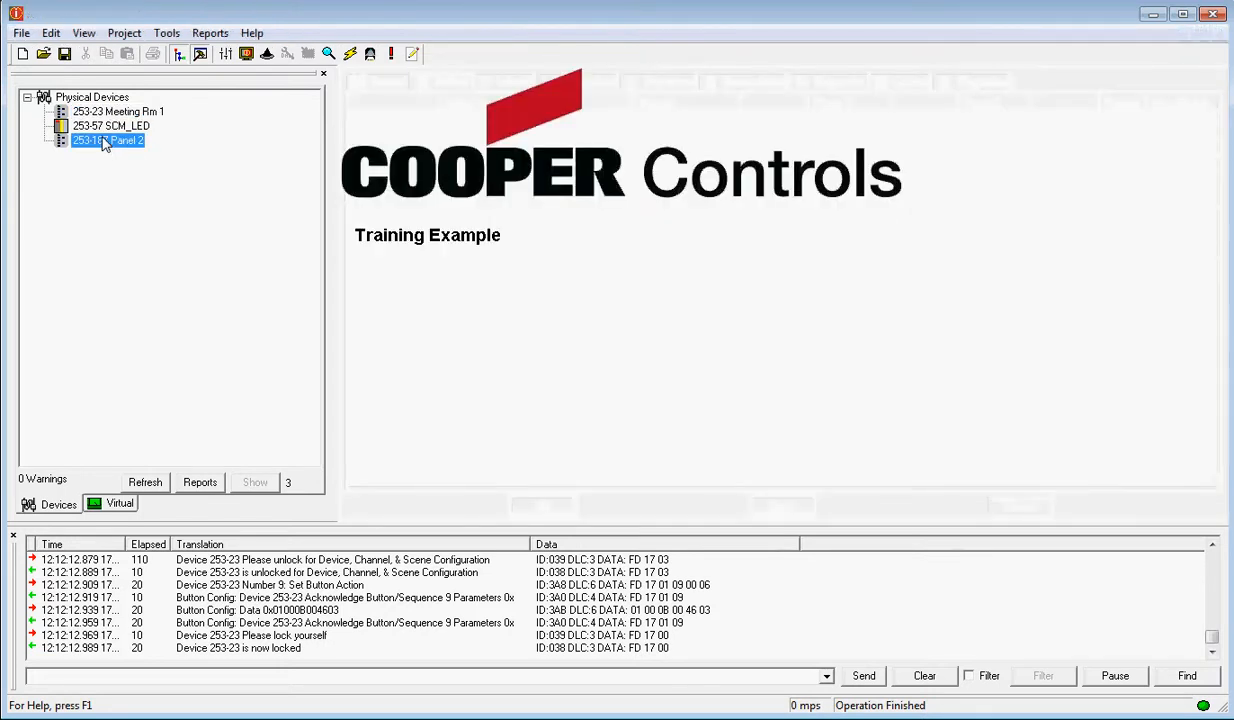
# - Set Panel 2's buttons B-01 to B-09 to area 22 - Meeting Room 2 and apply
pyautogui.doubleClick(107, 140)
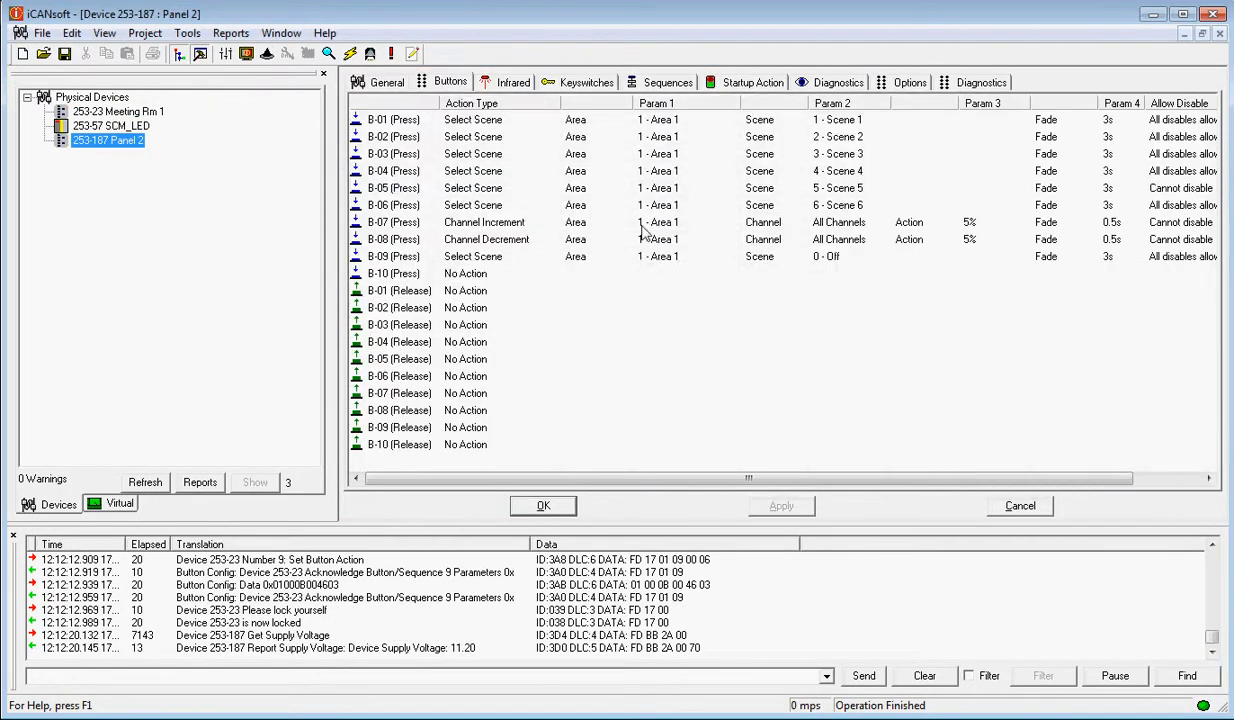
pyautogui.click(729, 119)
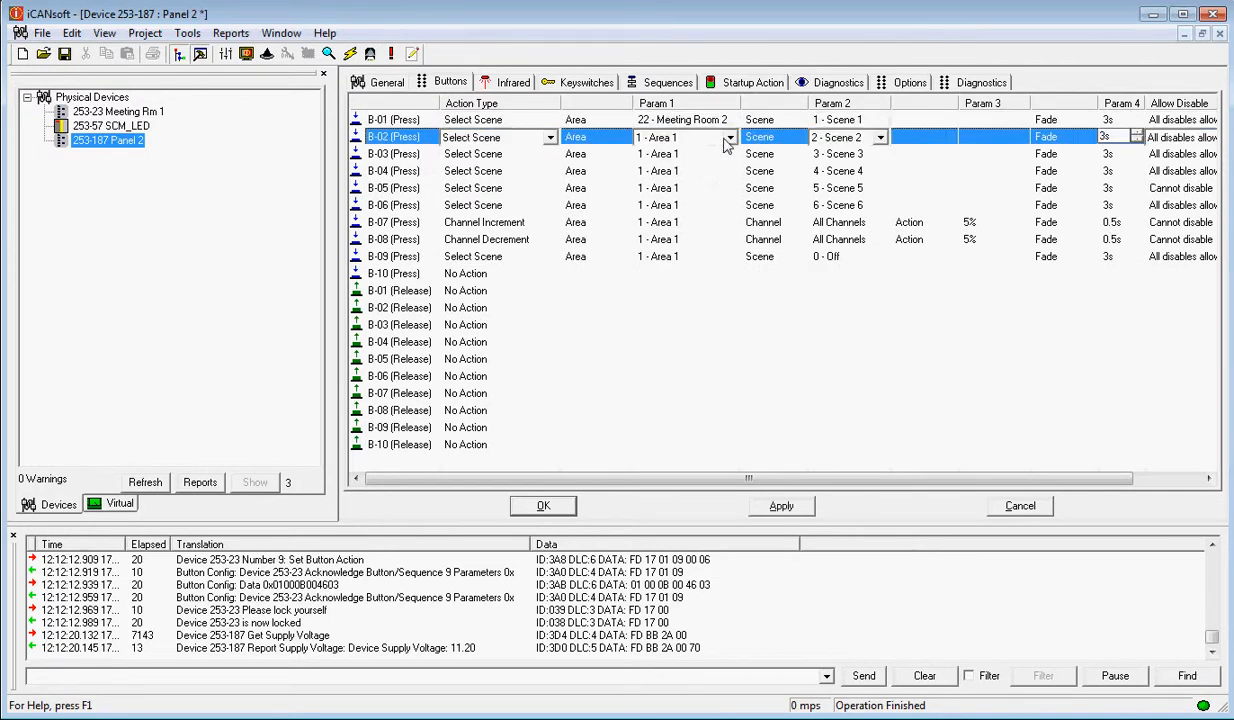
pyautogui.click(685, 137)
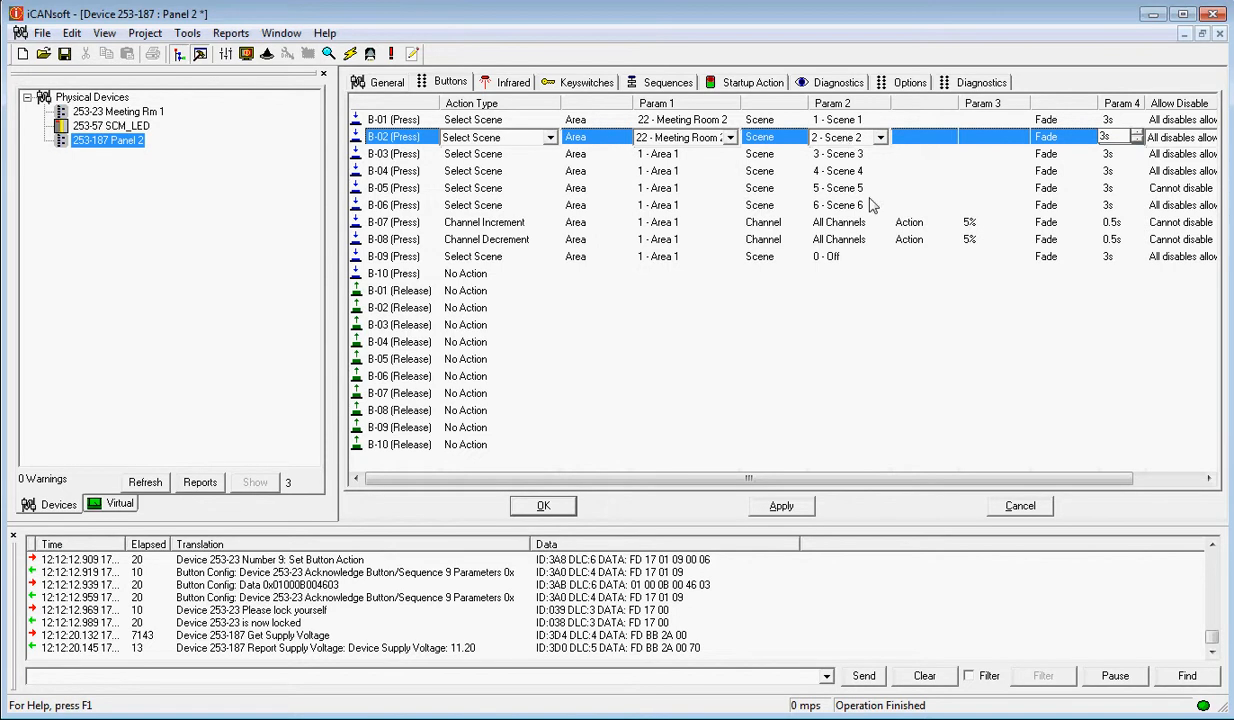
pyautogui.moveTo(420, 170)
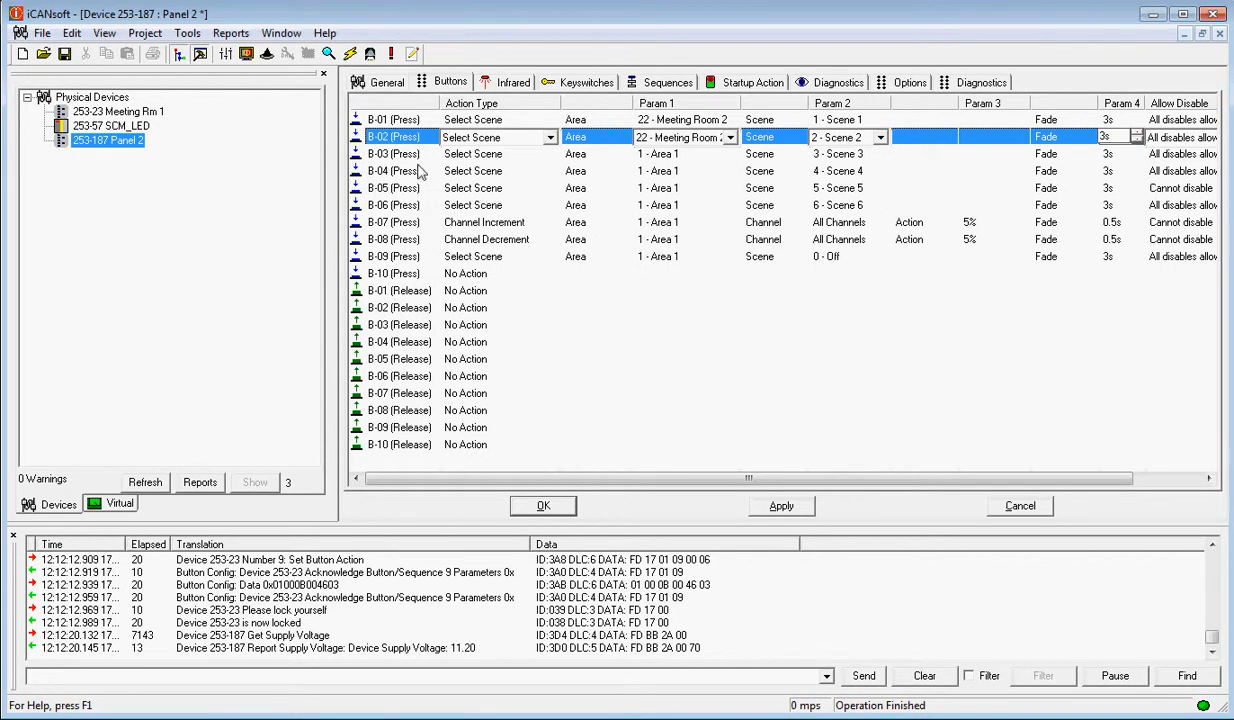
pyautogui.click(393, 153)
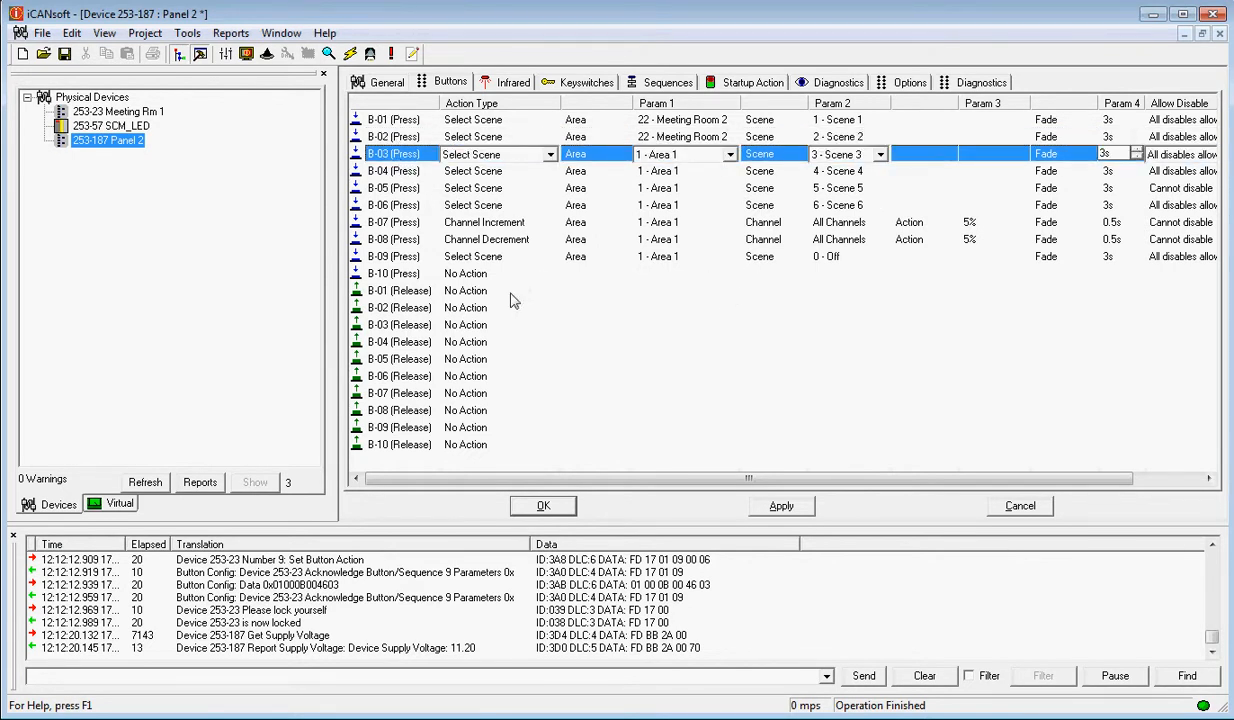
pyautogui.click(729, 154)
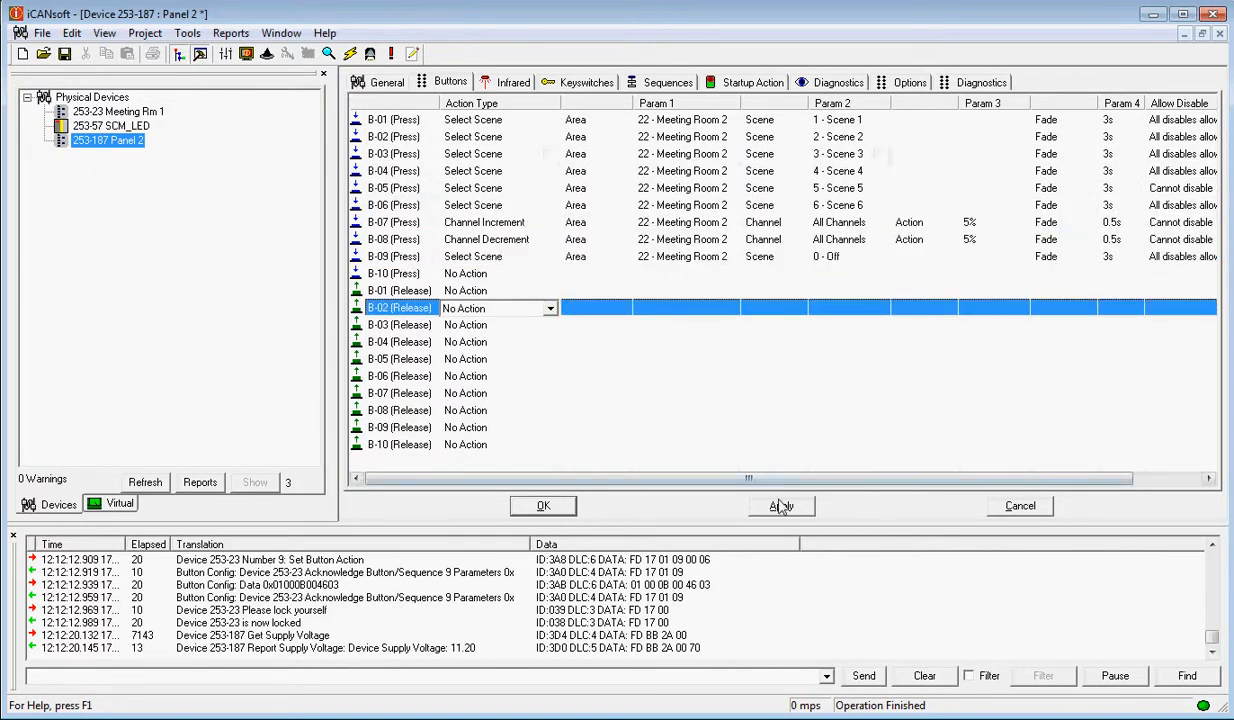
pyautogui.click(781, 505)
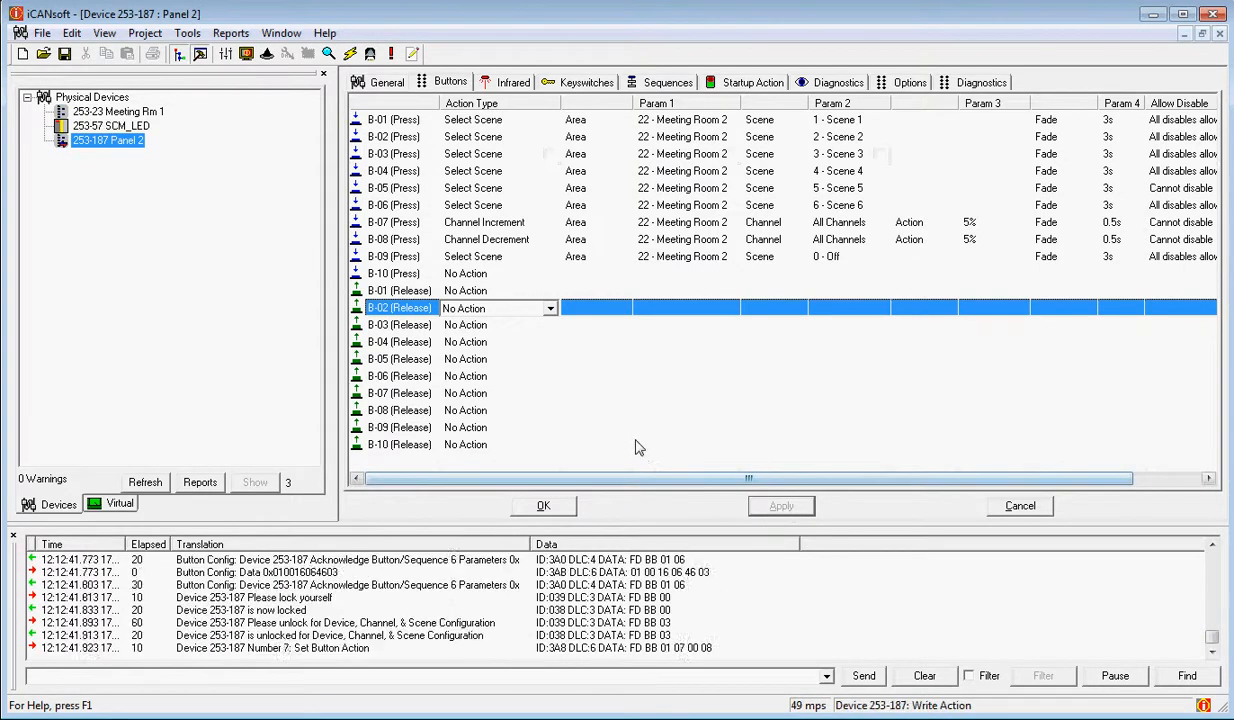